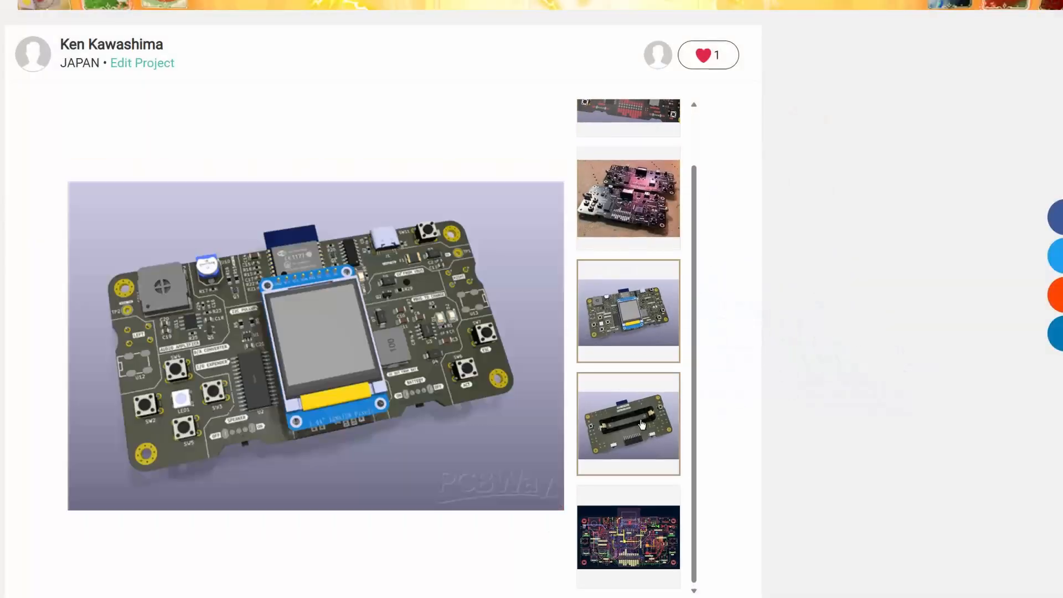
Review the ESPBoy project page and submit the $204.31 PCB+Assembly order form
{"action": "scroll", "scroll_direction": "down", "scroll_amount": 3}
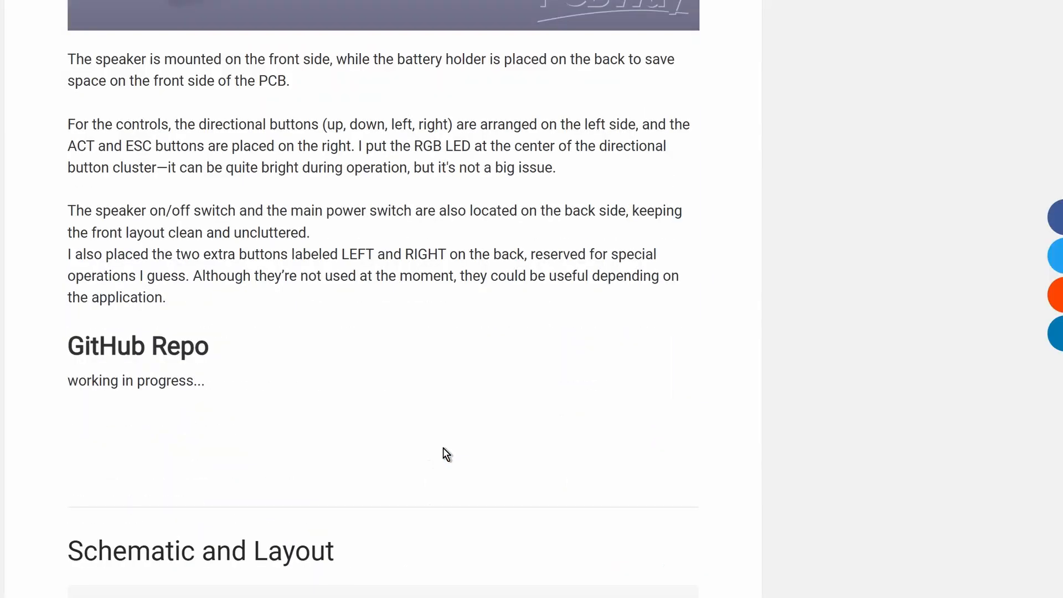
{"action": "scroll", "scroll_direction": "up", "scroll_amount": 3}
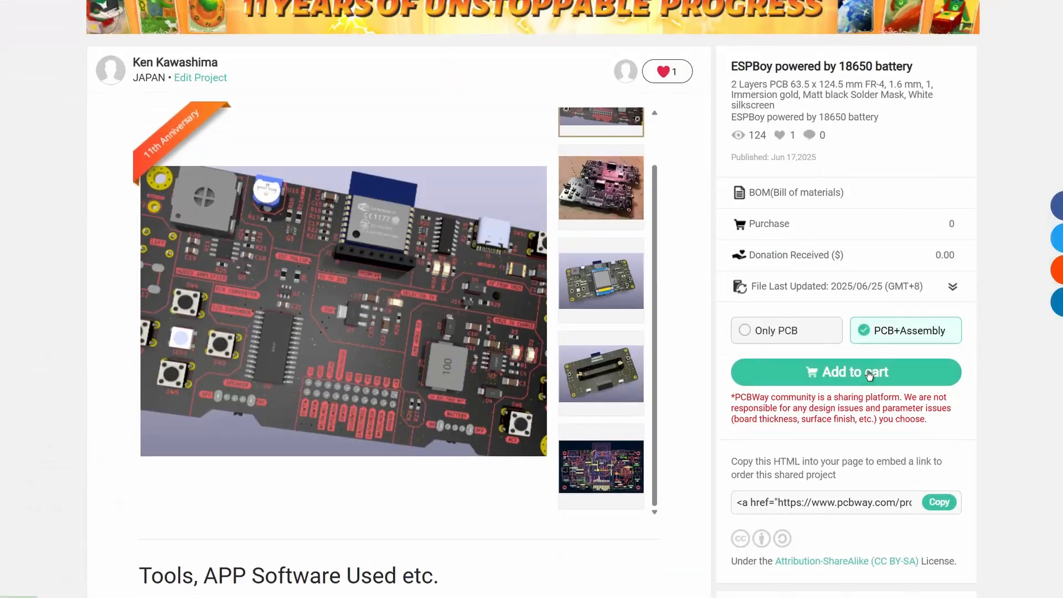
{"action": "left_click", "coordinate": [844, 371]}
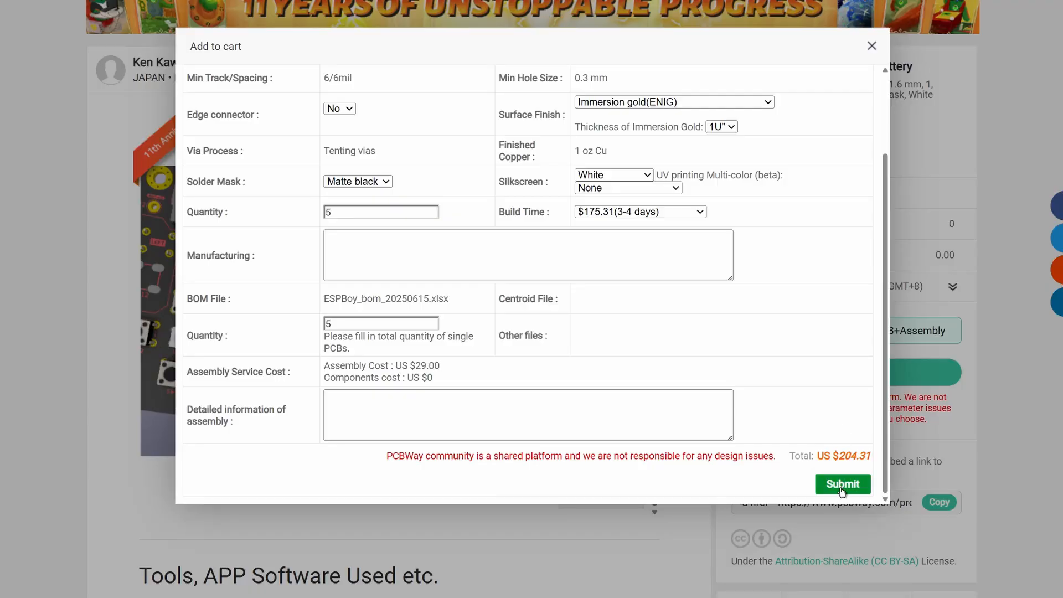
{"action": "left_click", "coordinate": [841, 483]}
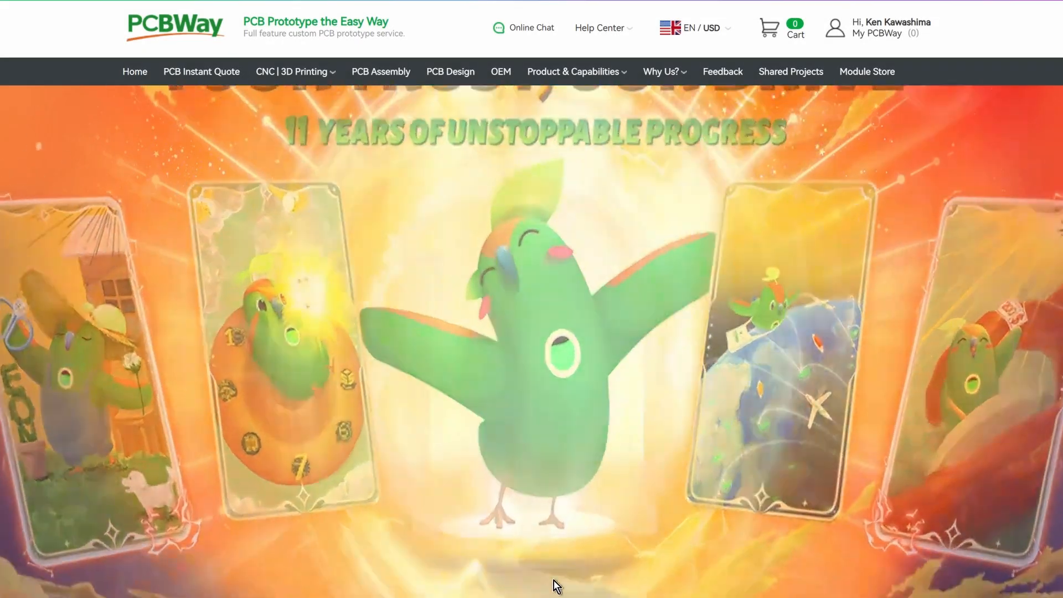
{"action": "scroll", "scroll_direction": "down", "scroll_amount": 3}
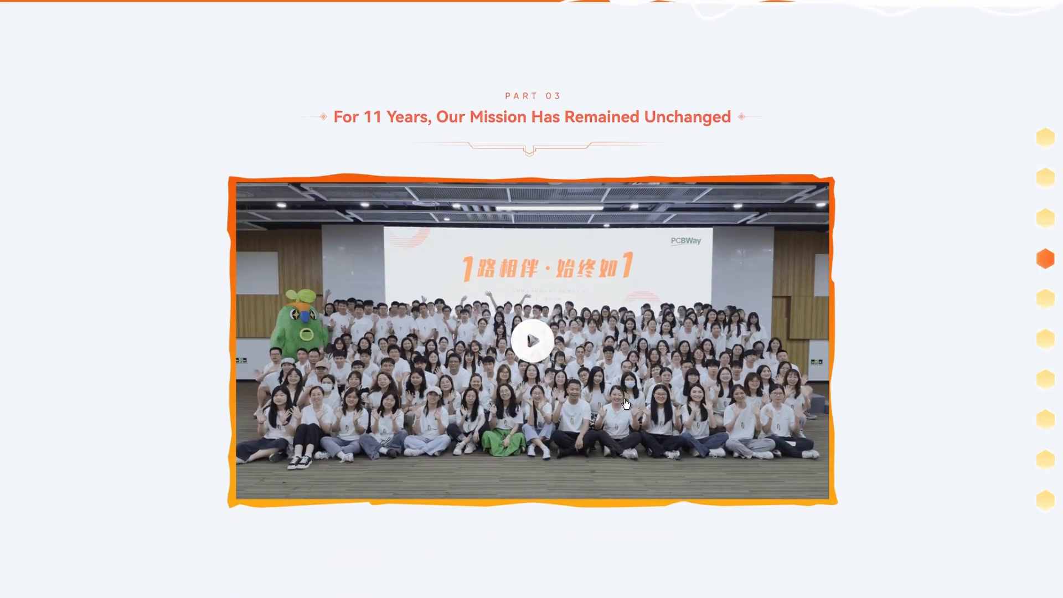
{"action": "scroll", "scroll_direction": "up", "scroll_amount": 3}
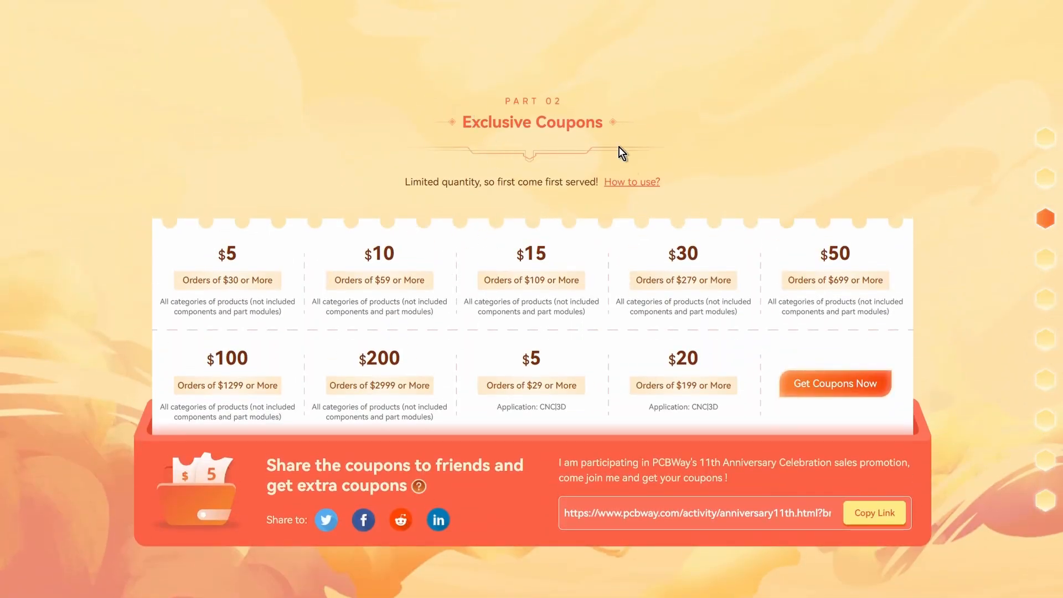
{"action": "scroll", "scroll_direction": "down", "scroll_amount": 3}
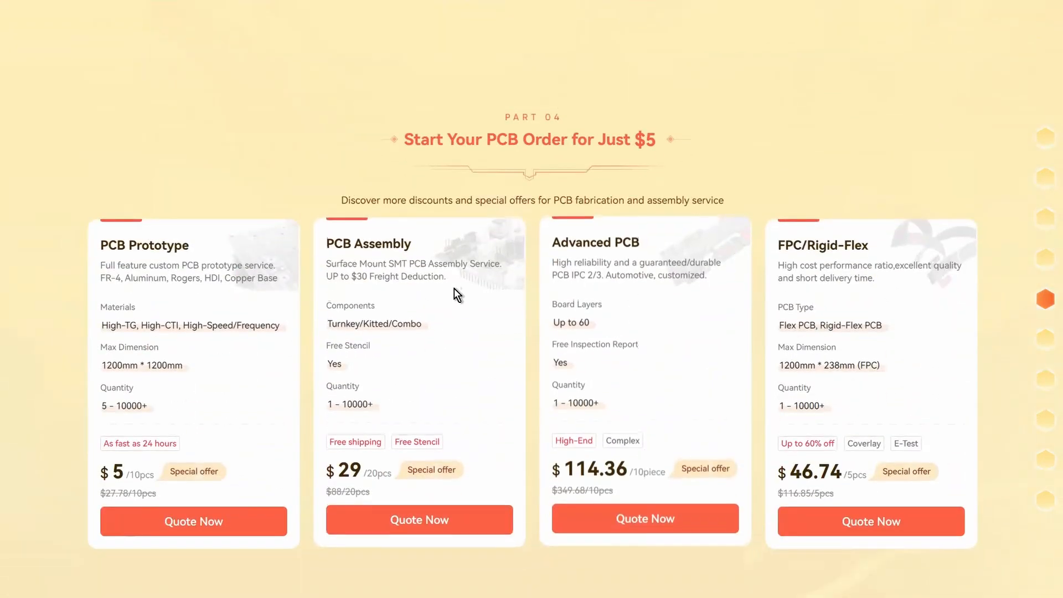
{"action": "scroll", "scroll_direction": "down", "scroll_amount": 3}
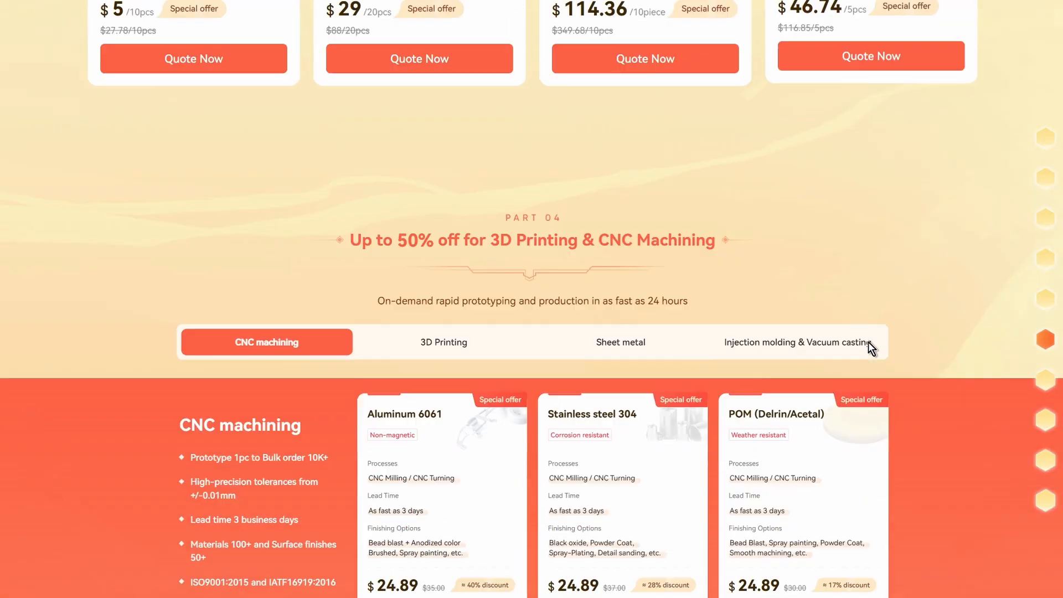
{"action": "scroll", "scroll_direction": "down", "scroll_amount": 3}
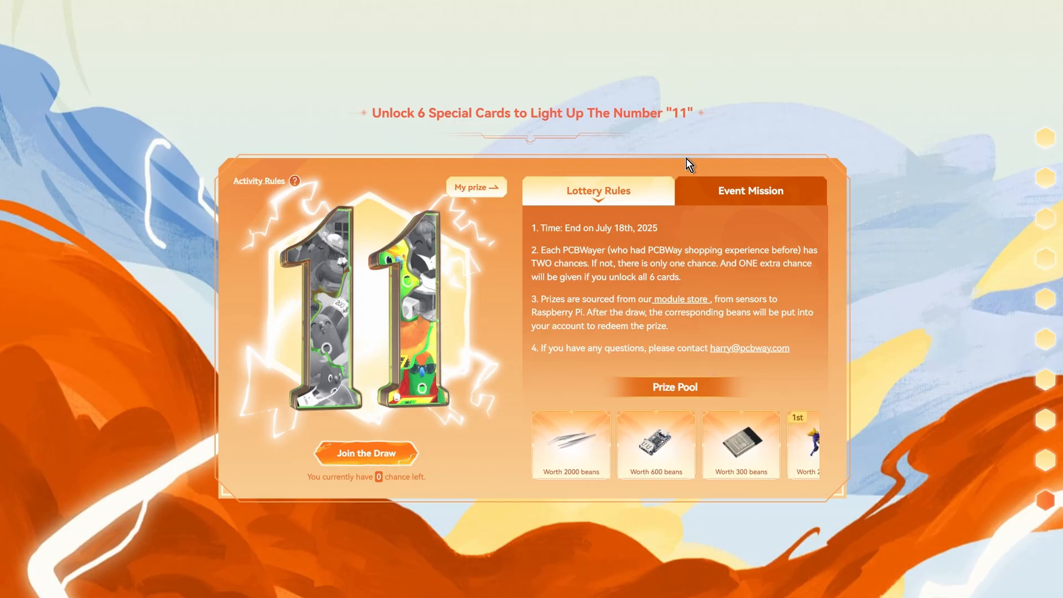
{"action": "left_click", "coordinate": [294, 180]}
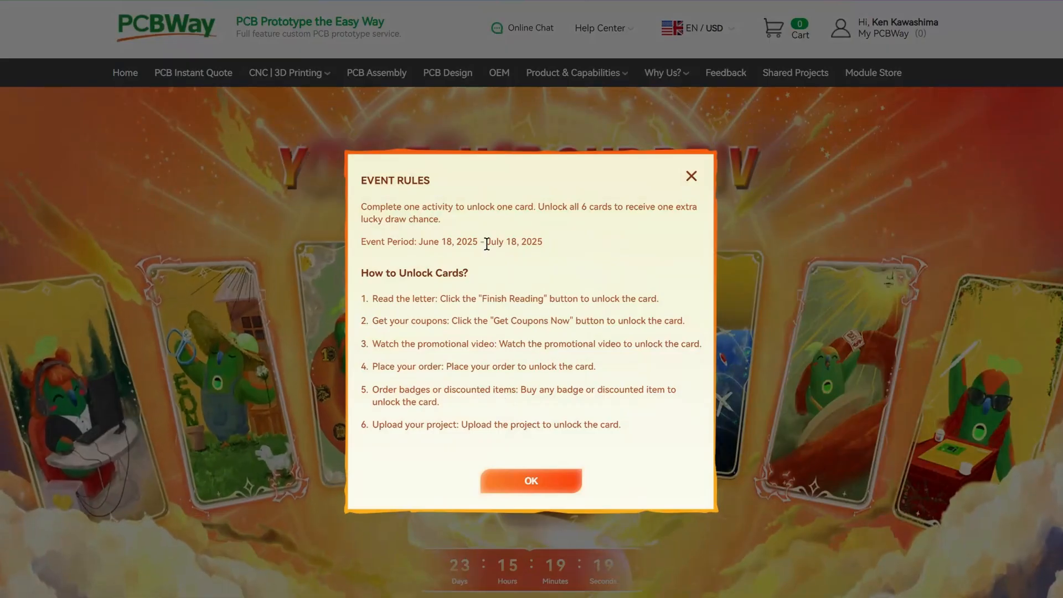
{"action": "left_click", "coordinate": [530, 480]}
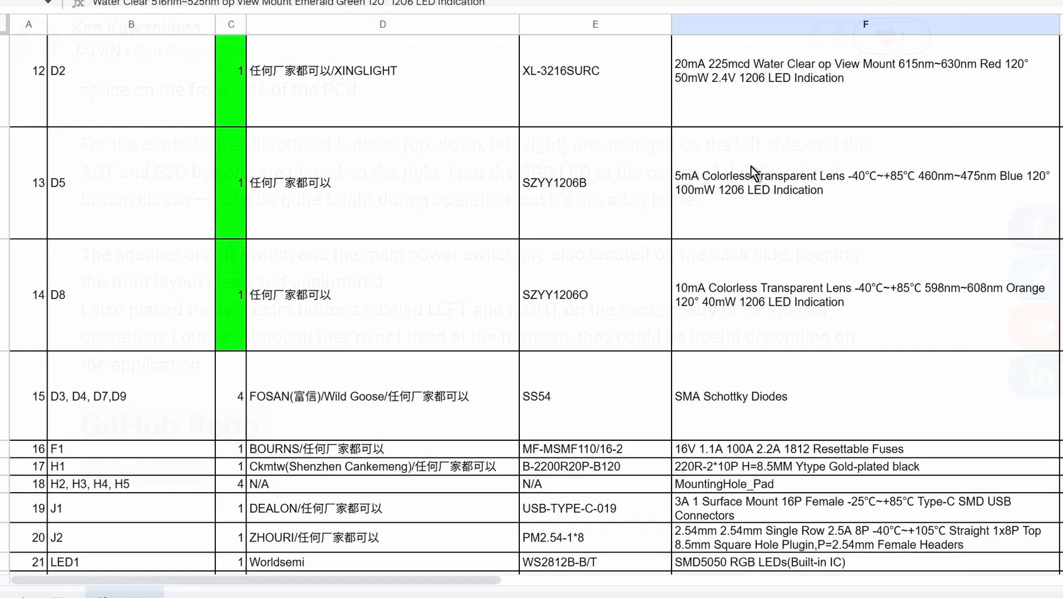
{"action": "scroll", "scroll_direction": "down", "scroll_amount": 3}
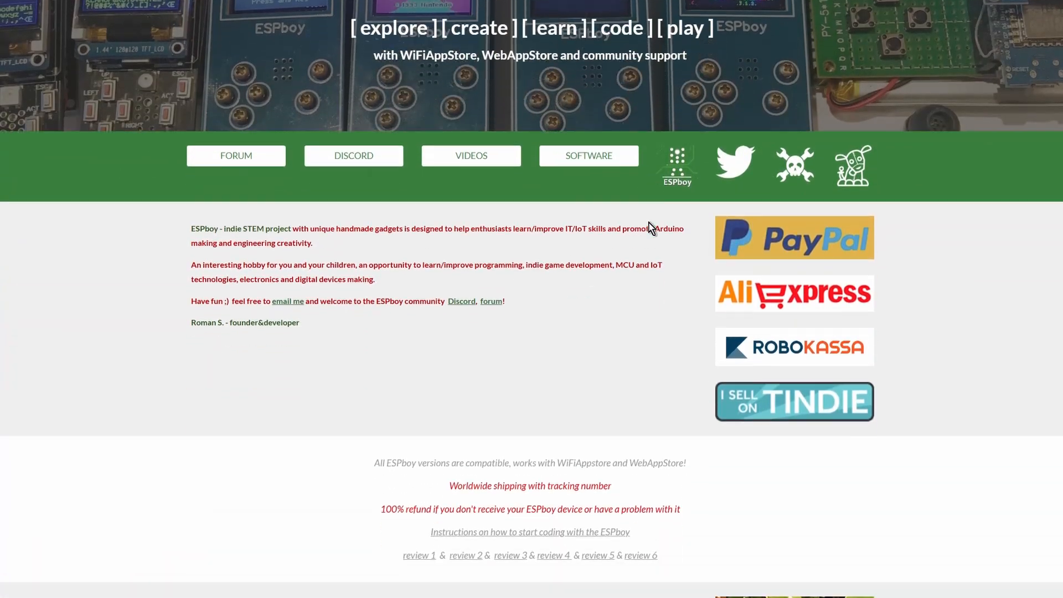
{"action": "scroll", "scroll_direction": "down", "scroll_amount": 3}
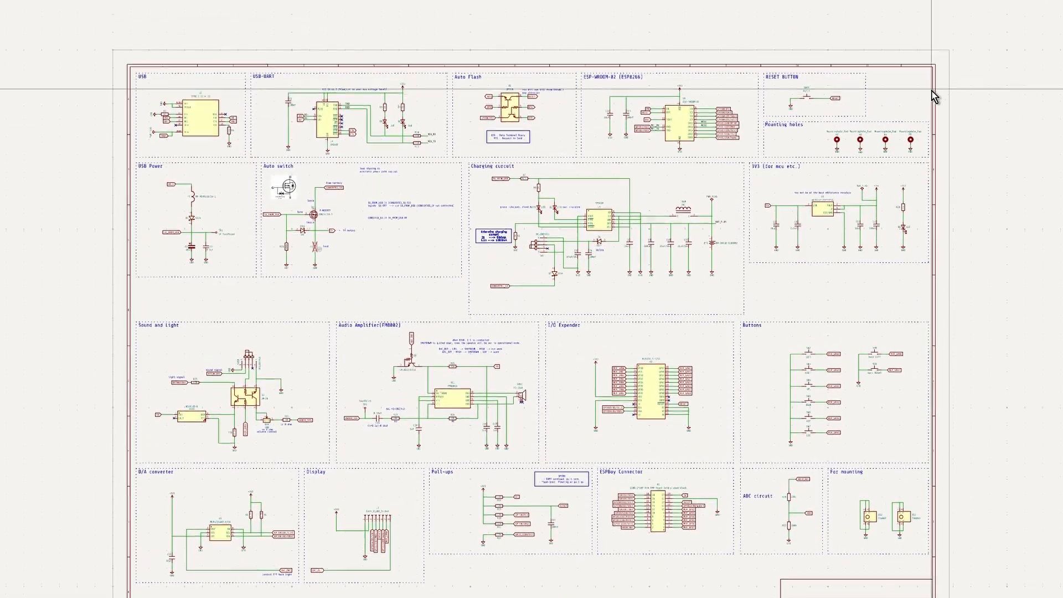
{"action": "scroll", "scroll_direction": "up", "scroll_amount": 3}
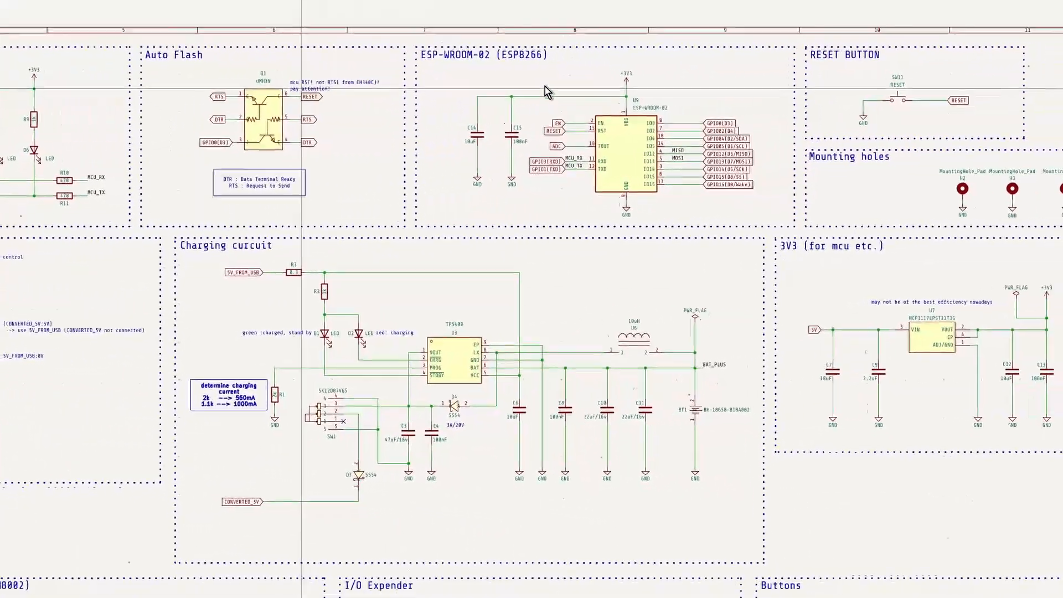
{"action": "scroll", "scroll_direction": "down", "scroll_amount": 3}
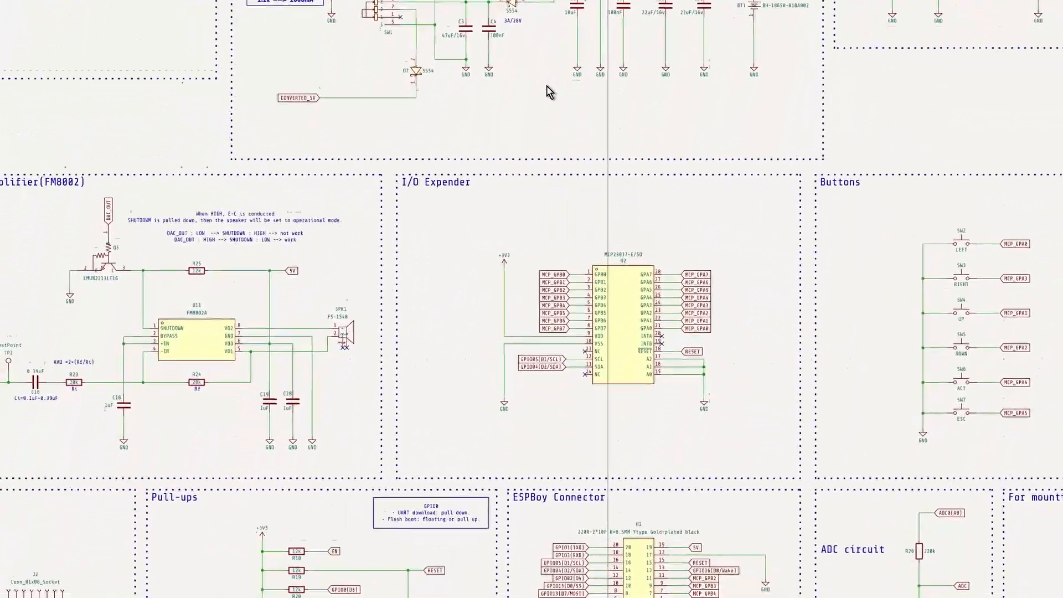
{"action": "scroll", "scroll_direction": "down", "scroll_amount": 3}
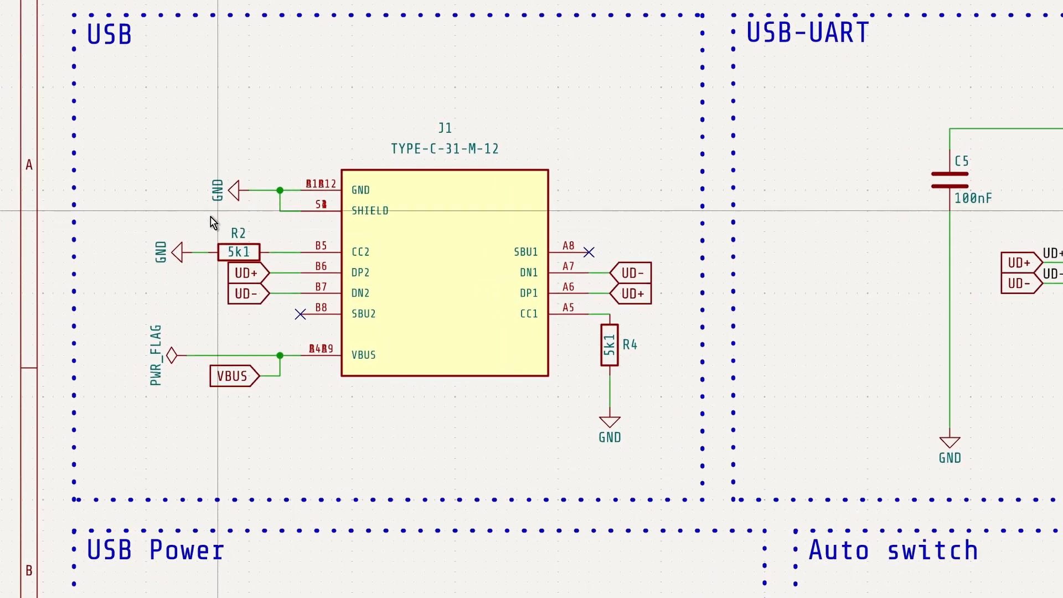
{"action": "left_click", "coordinate": [238, 252]}
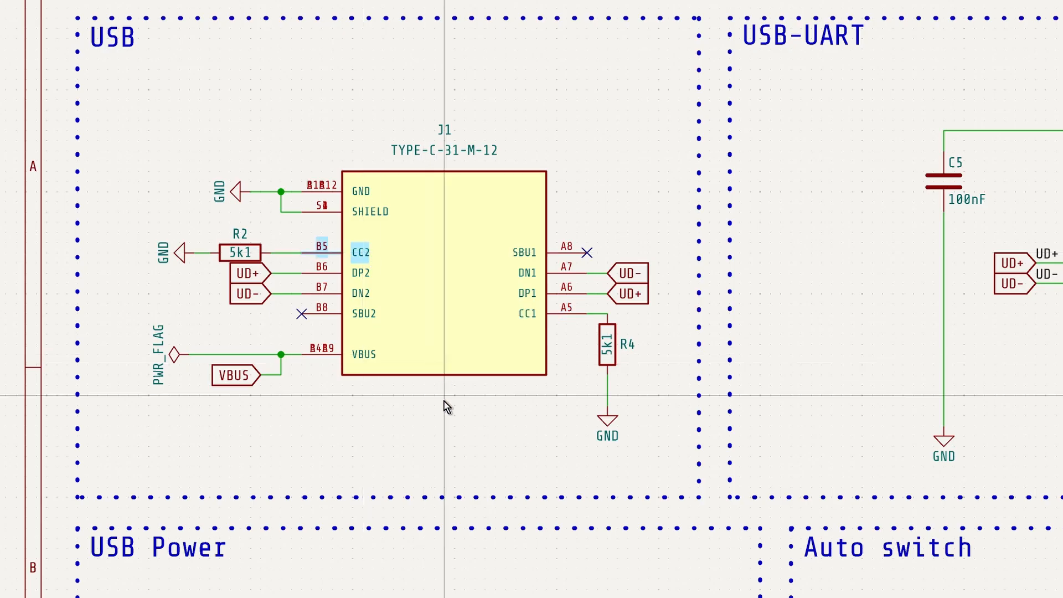
{"action": "left_click", "coordinate": [235, 375]}
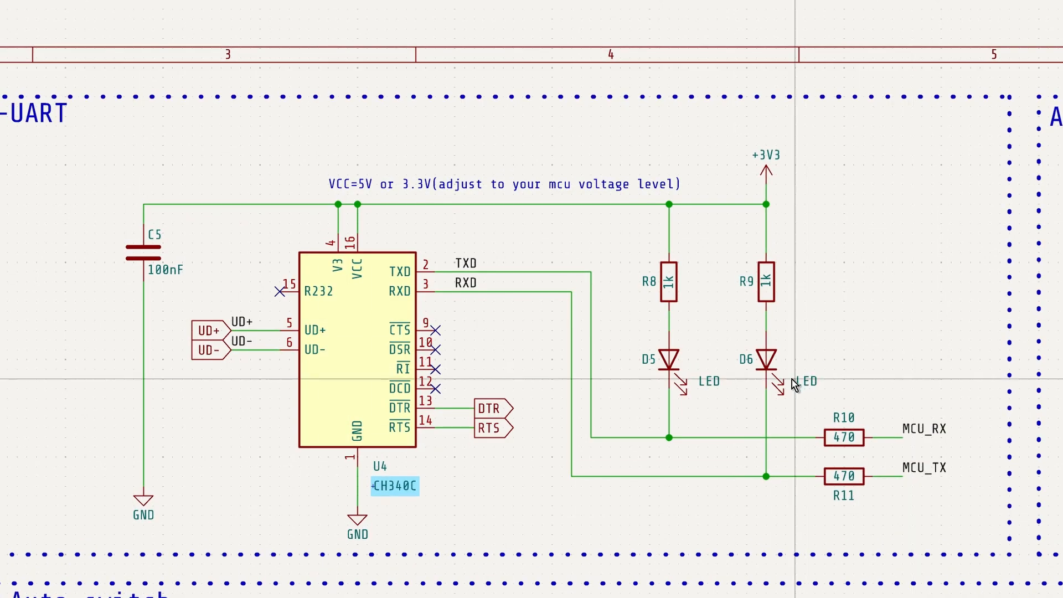
{"action": "mouse_move", "coordinate": [461, 261]}
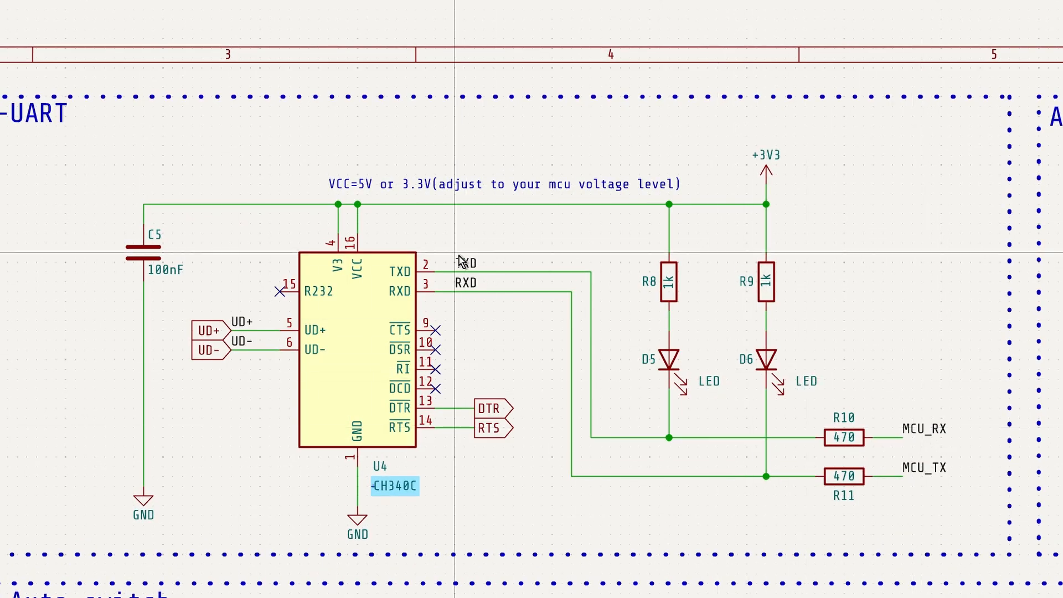
{"action": "left_click", "coordinate": [467, 283]}
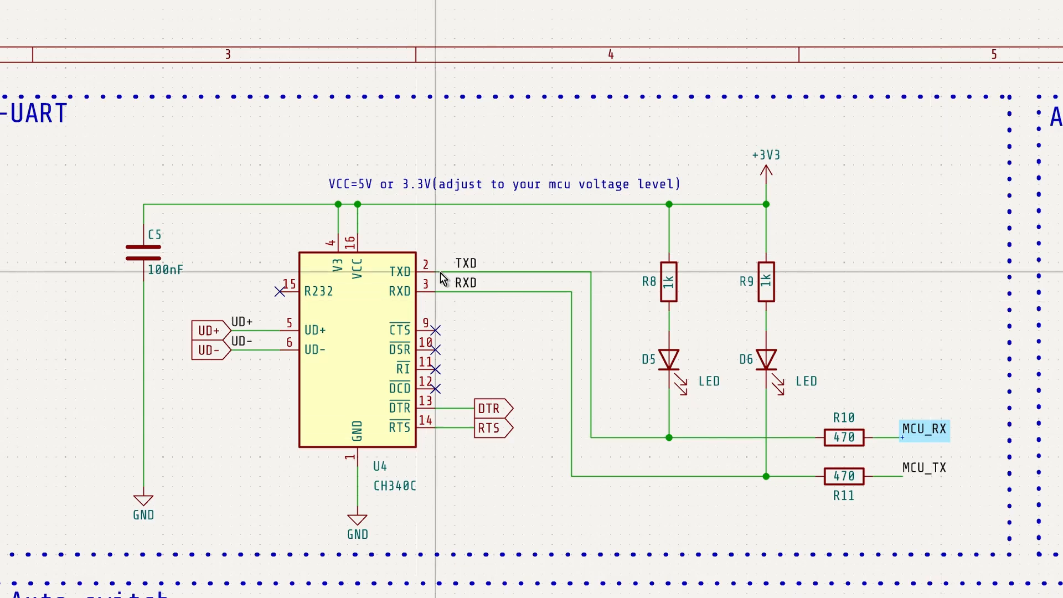
{"action": "left_click", "coordinate": [923, 468]}
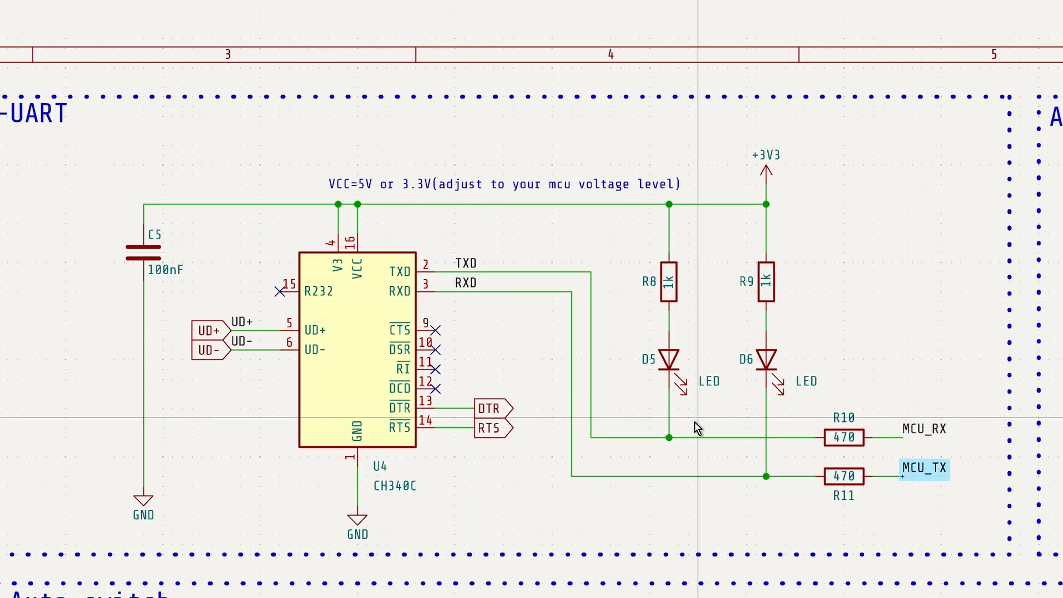
{"action": "scroll", "scroll_direction": "down", "scroll_amount": 3}
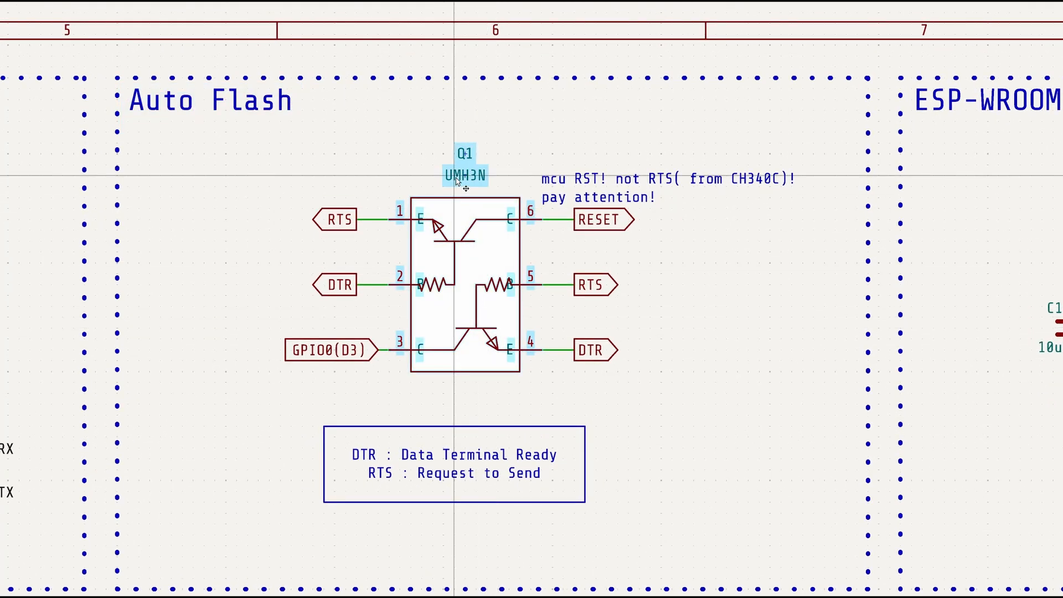
{"action": "left_click", "coordinate": [464, 291]}
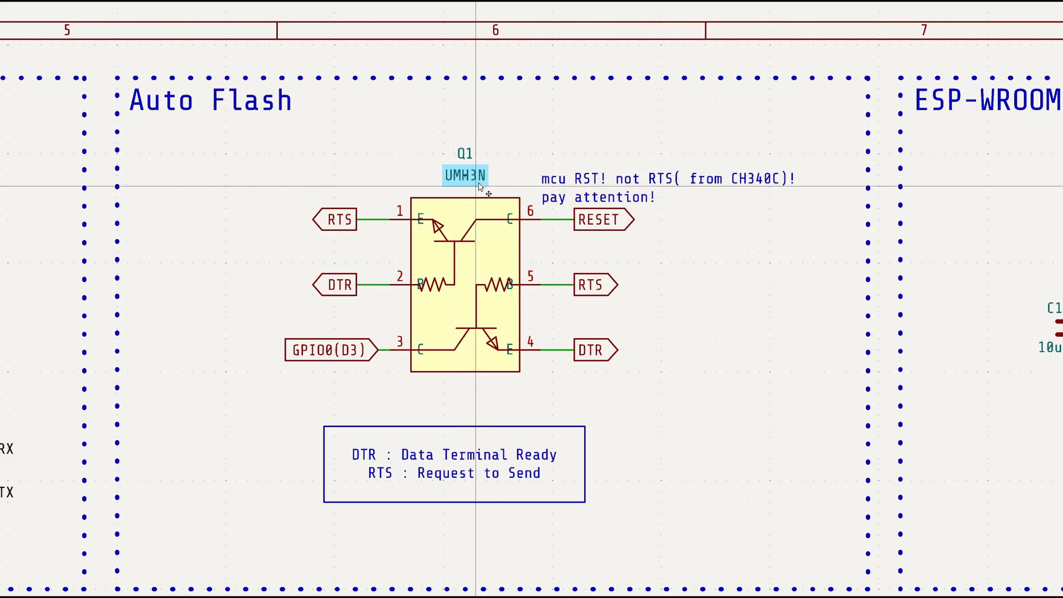
{"action": "mouse_move", "coordinate": [482, 240]}
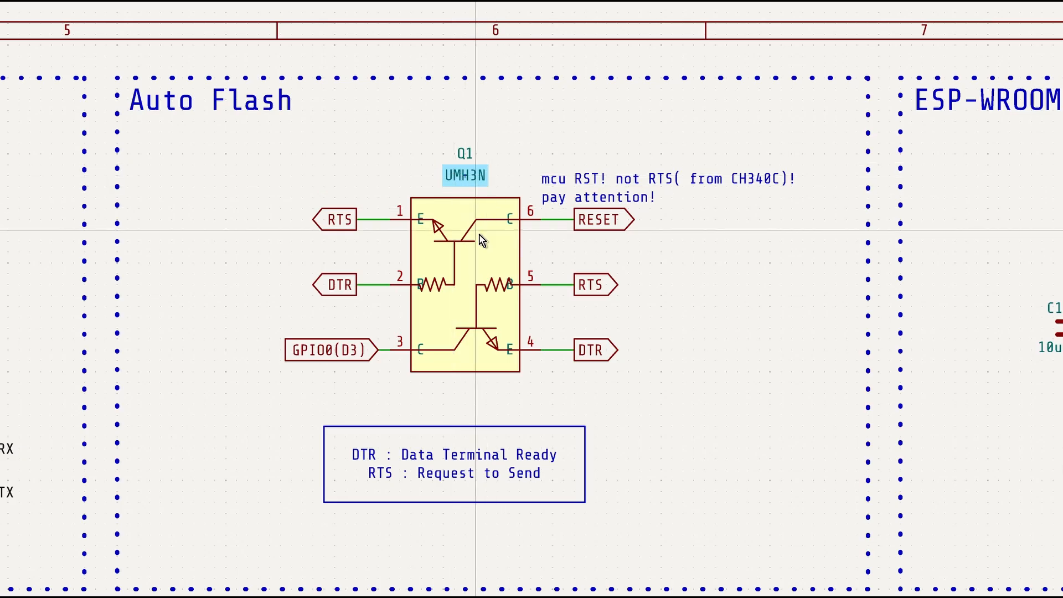
{"action": "left_click", "coordinate": [464, 291]}
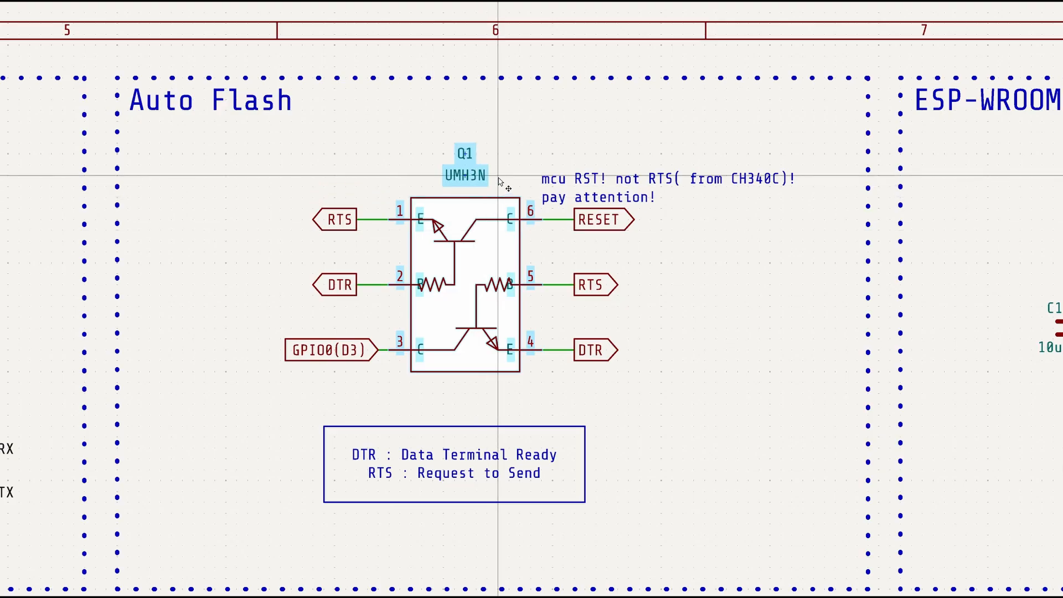
{"action": "left_click", "coordinate": [464, 291]}
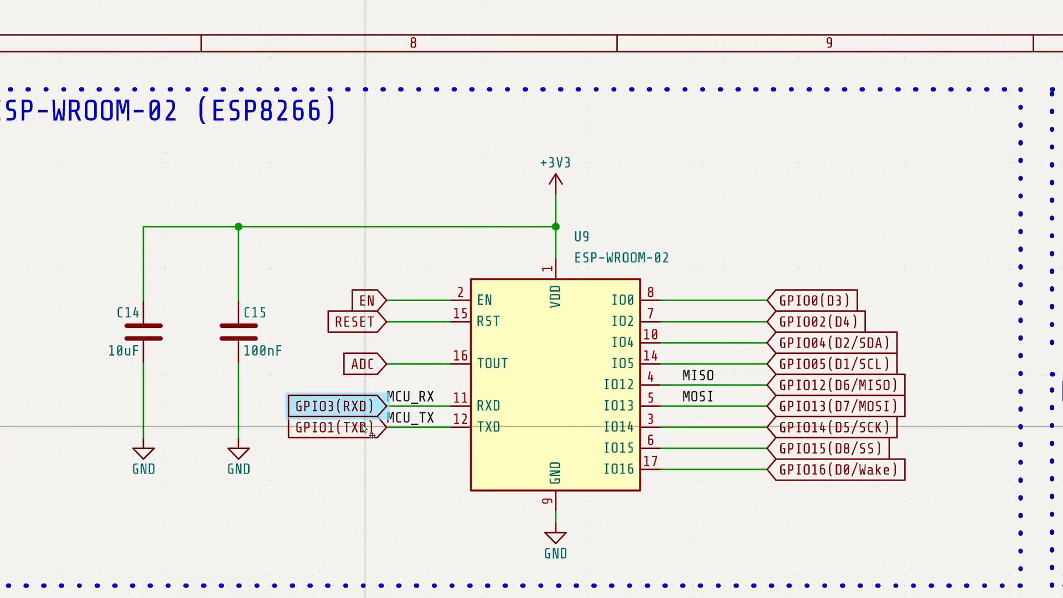
{"action": "left_click", "coordinate": [834, 342]}
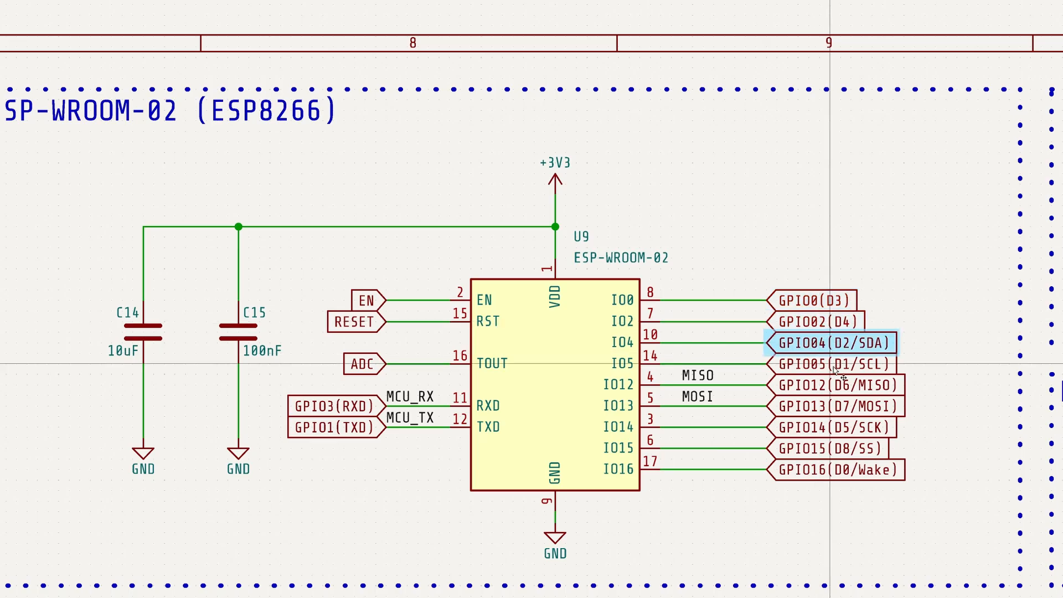
{"action": "left_click", "coordinate": [828, 427]}
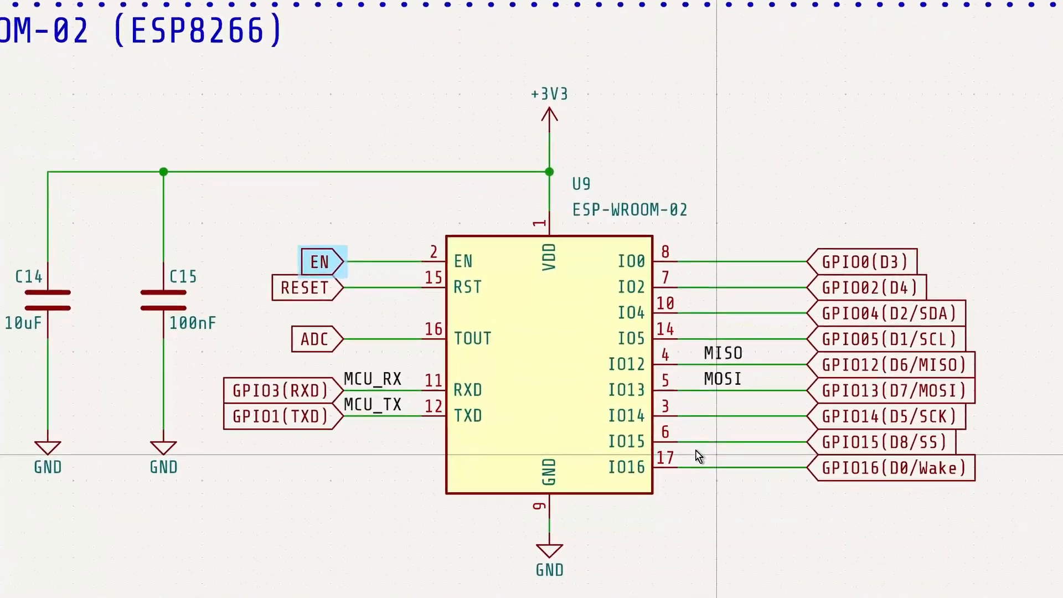
{"action": "scroll", "scroll_direction": "up", "scroll_amount": 3}
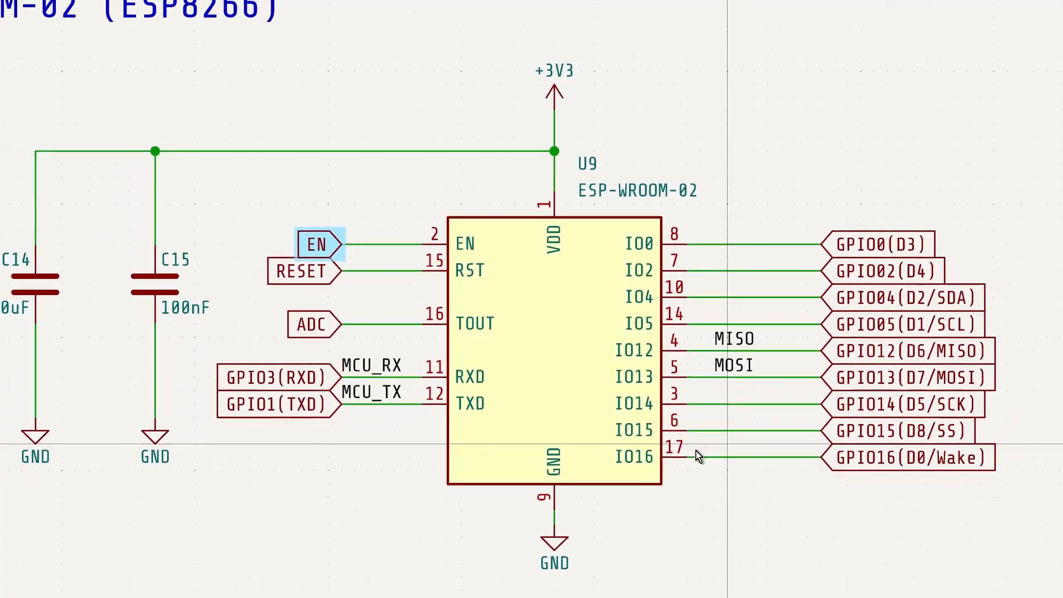
{"action": "scroll", "scroll_direction": "down", "scroll_amount": 3}
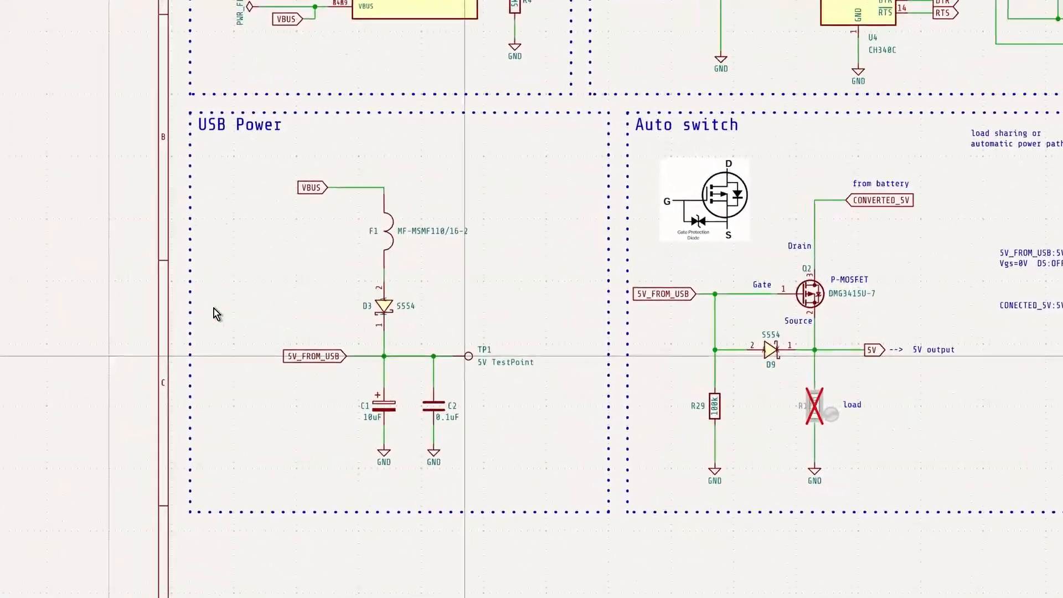
Pan the schematic canvas to the USB Power and Auto switch blocks
{"action": "left_click", "coordinate": [377, 306]}
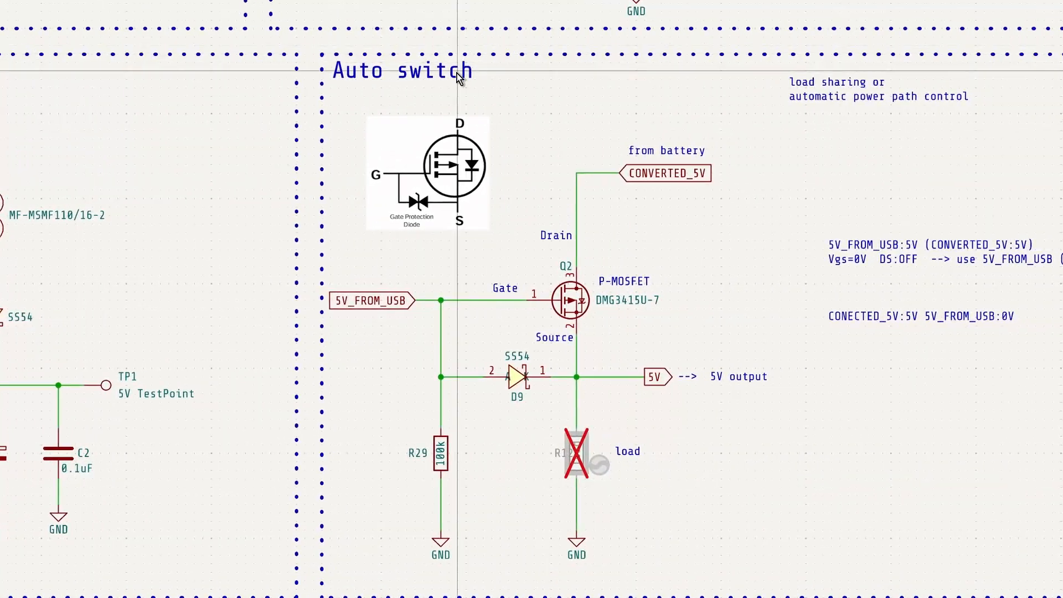
{"action": "left_click", "coordinate": [400, 70]}
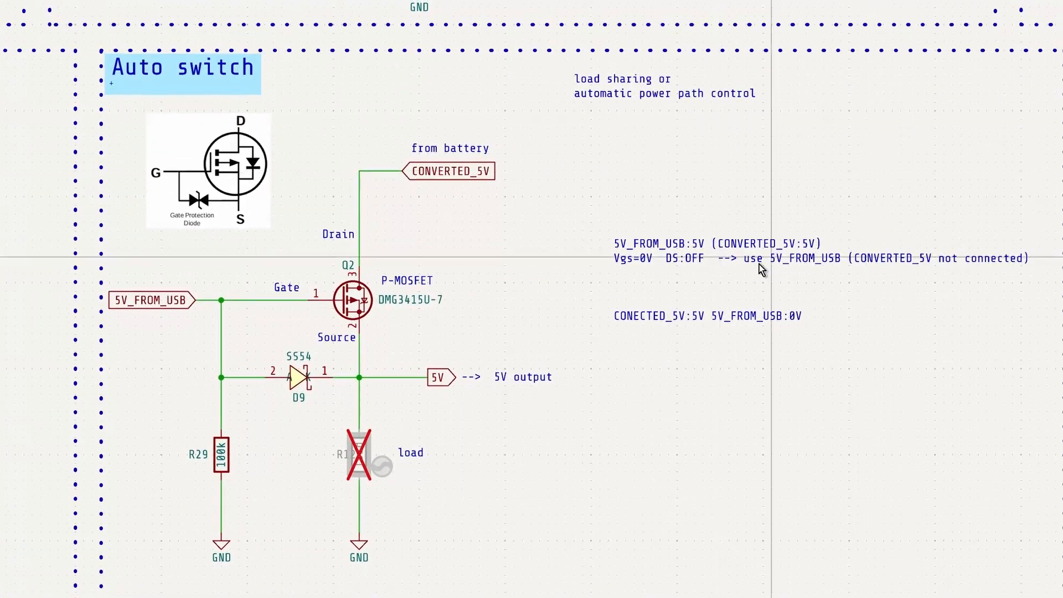
{"action": "mouse_move", "coordinate": [335, 345]}
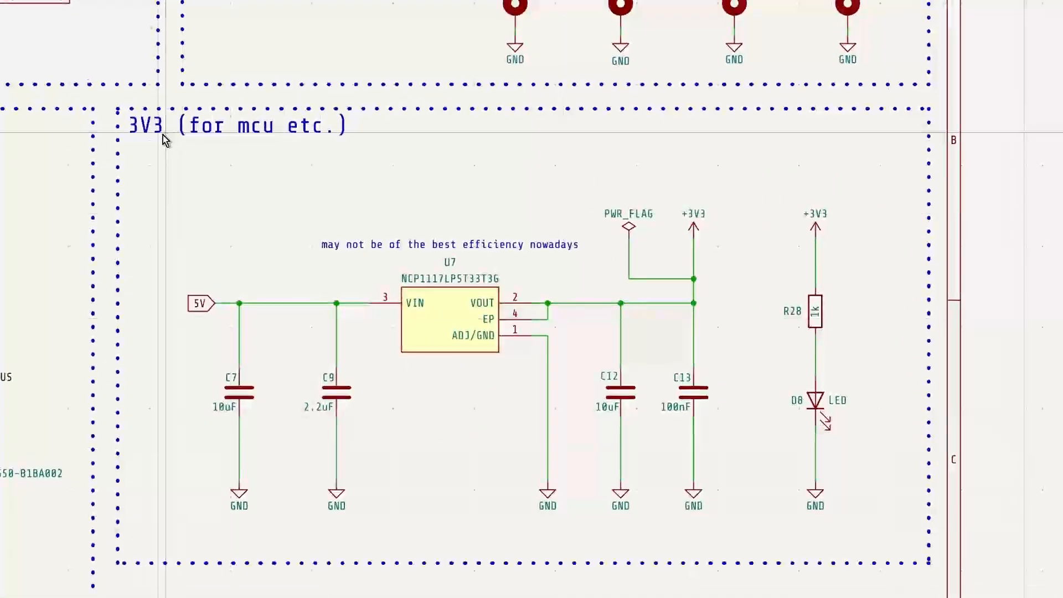
Select the 3V3 (for mcu etc.) title and zoom around the NCP1117 regulator
{"action": "left_click", "coordinate": [233, 126]}
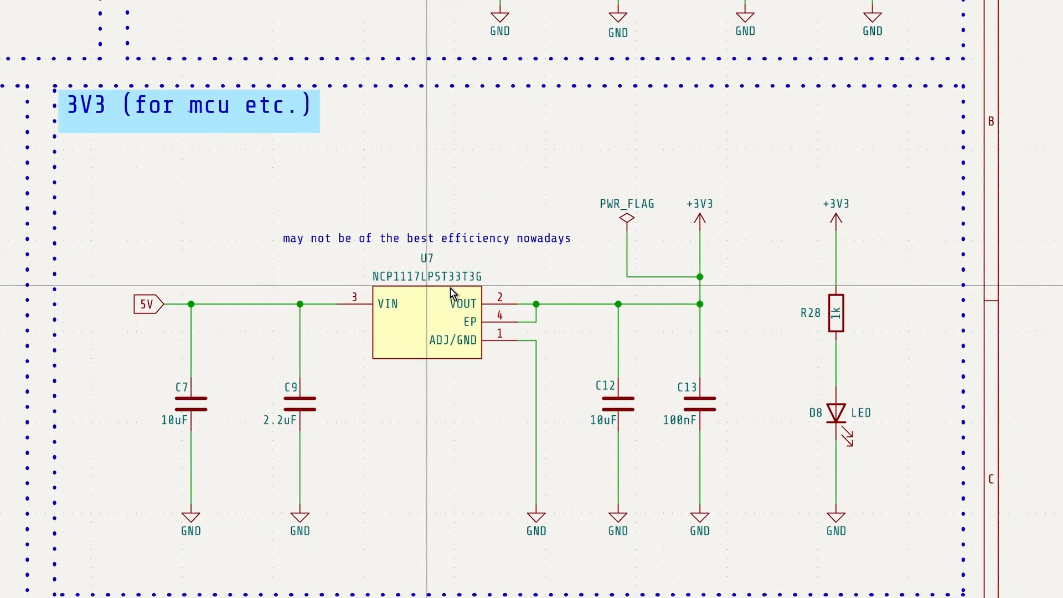
{"action": "scroll", "scroll_direction": "down", "scroll_amount": 3}
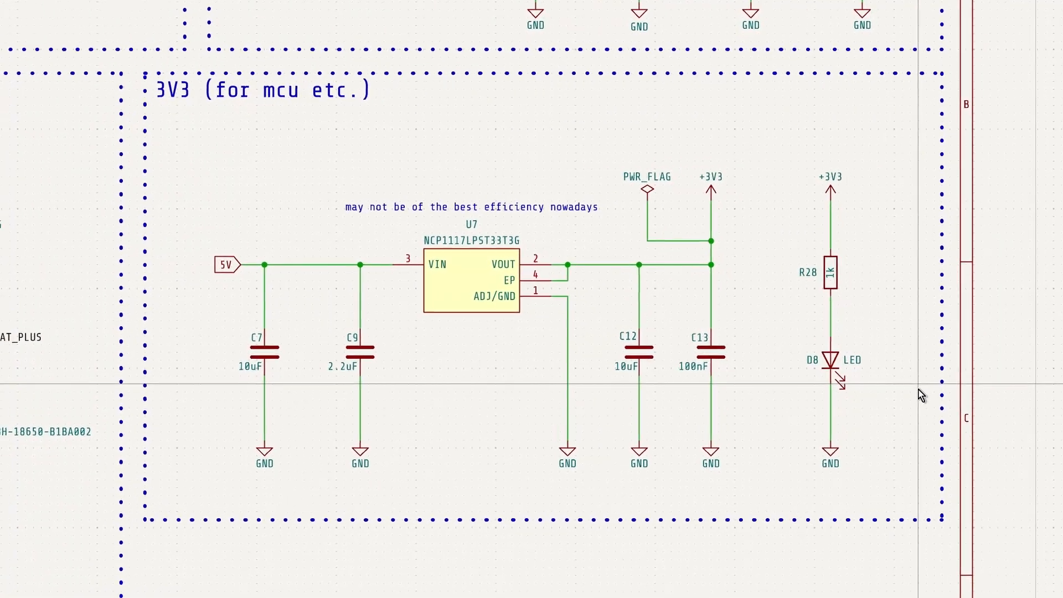
{"action": "scroll", "scroll_direction": "down", "scroll_amount": 3}
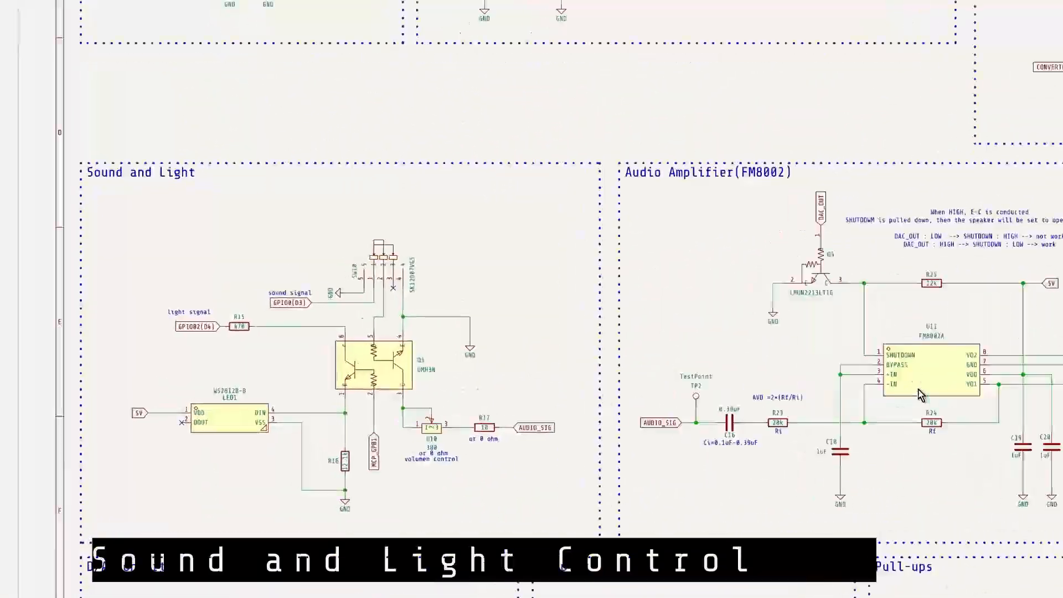
Zoom out and move the view onto the Sound and Light block
{"action": "scroll", "scroll_direction": "up", "scroll_amount": 3}
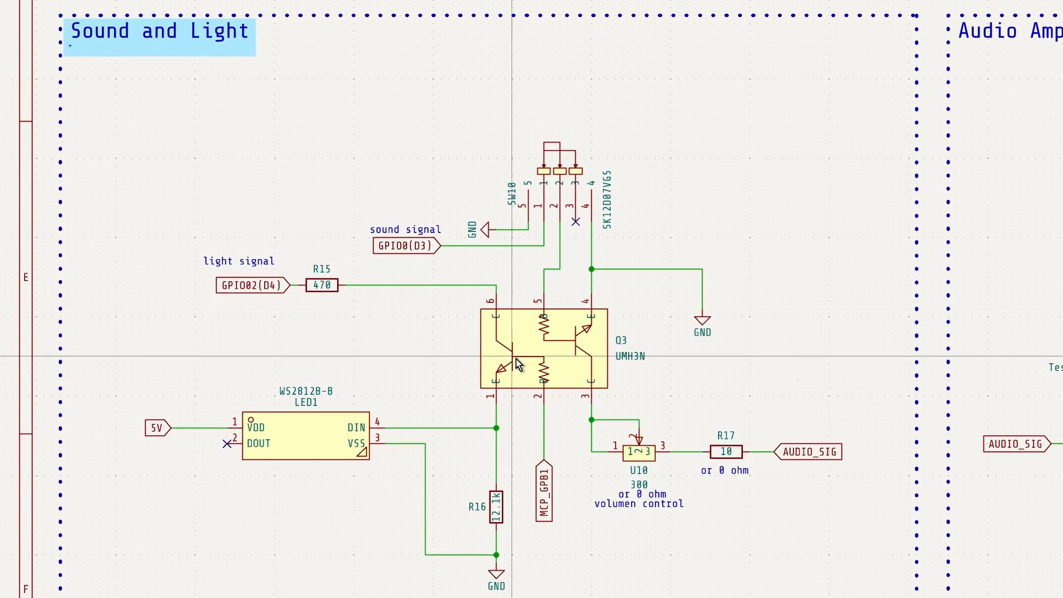
{"action": "left_click", "coordinate": [542, 352]}
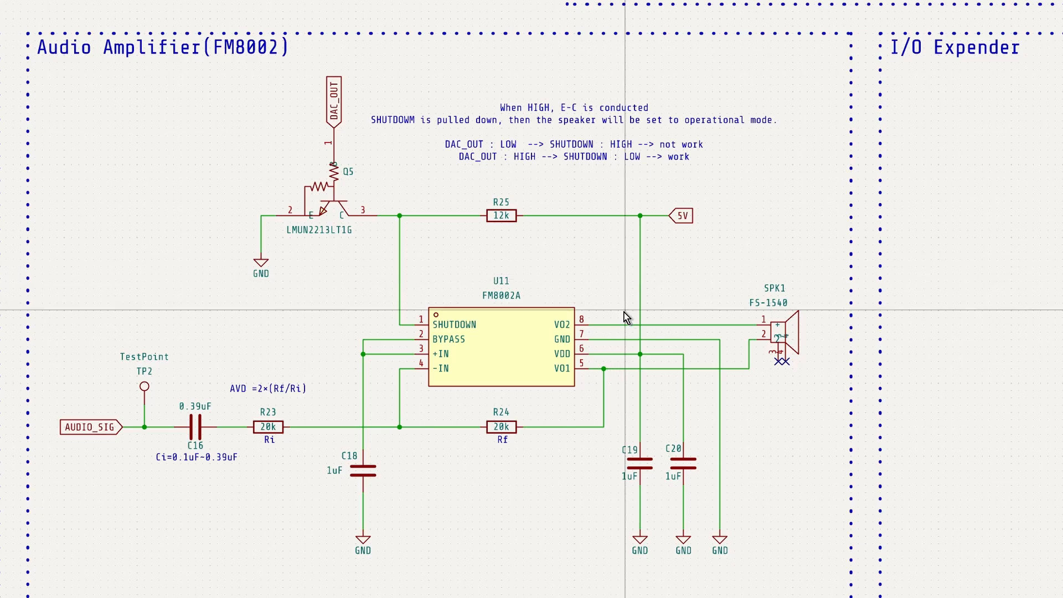
{"action": "mouse_move", "coordinate": [796, 346]}
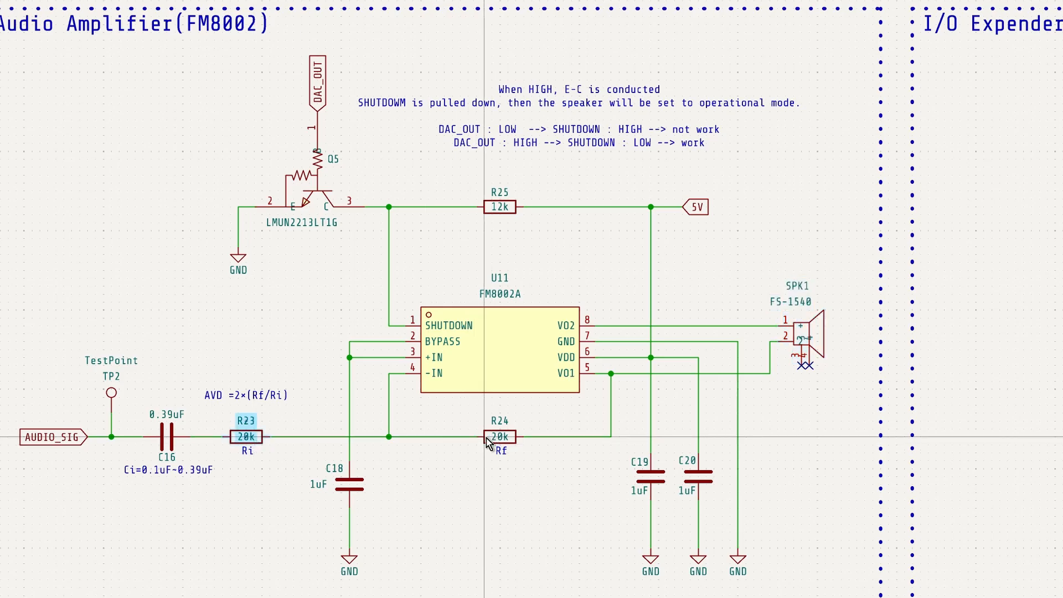
{"action": "left_click", "coordinate": [500, 436]}
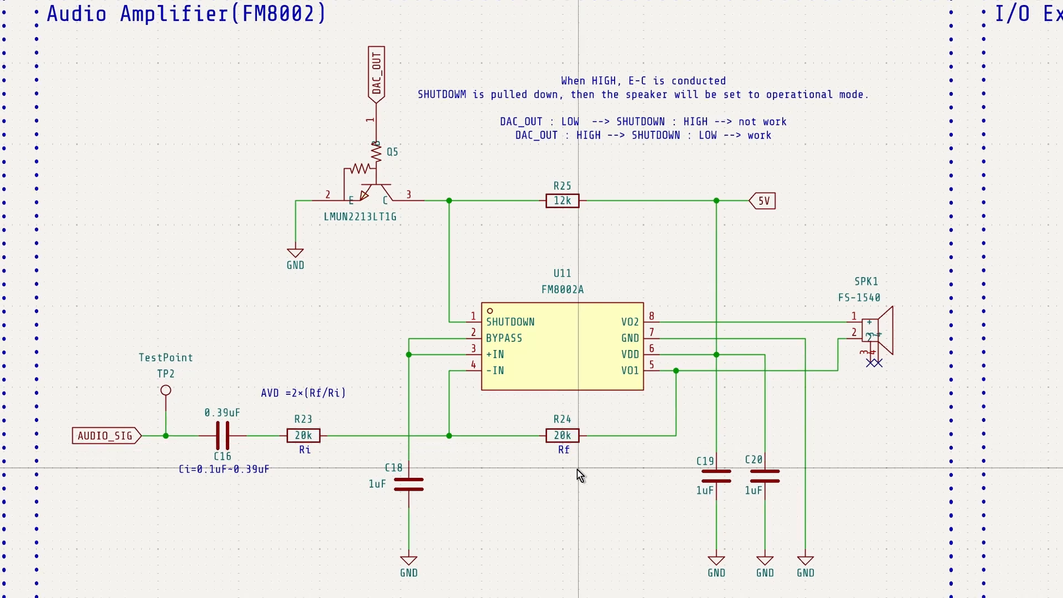
{"action": "left_click", "coordinate": [563, 434]}
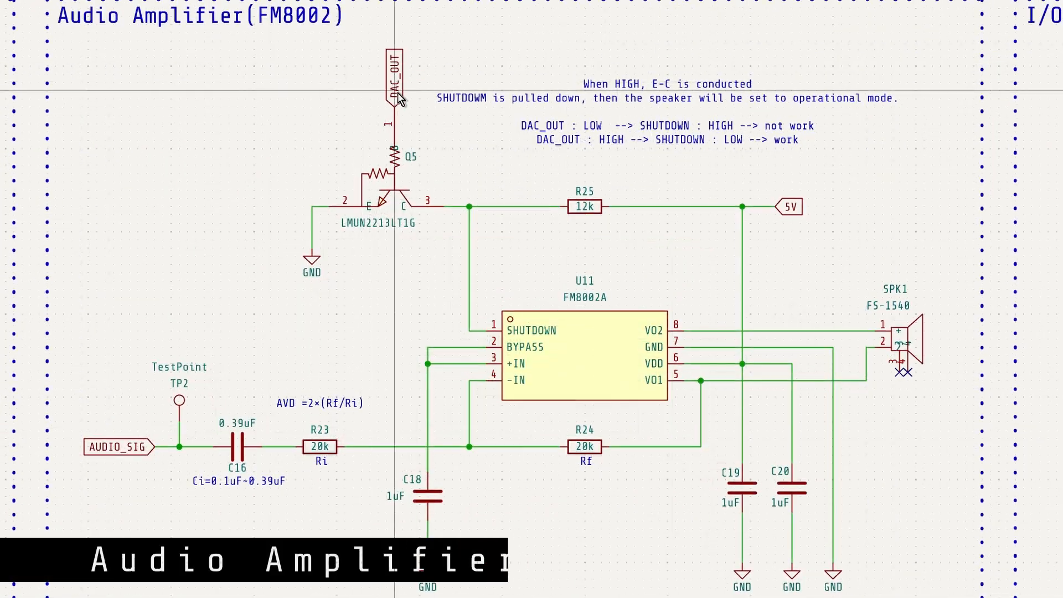
{"action": "left_click", "coordinate": [393, 78]}
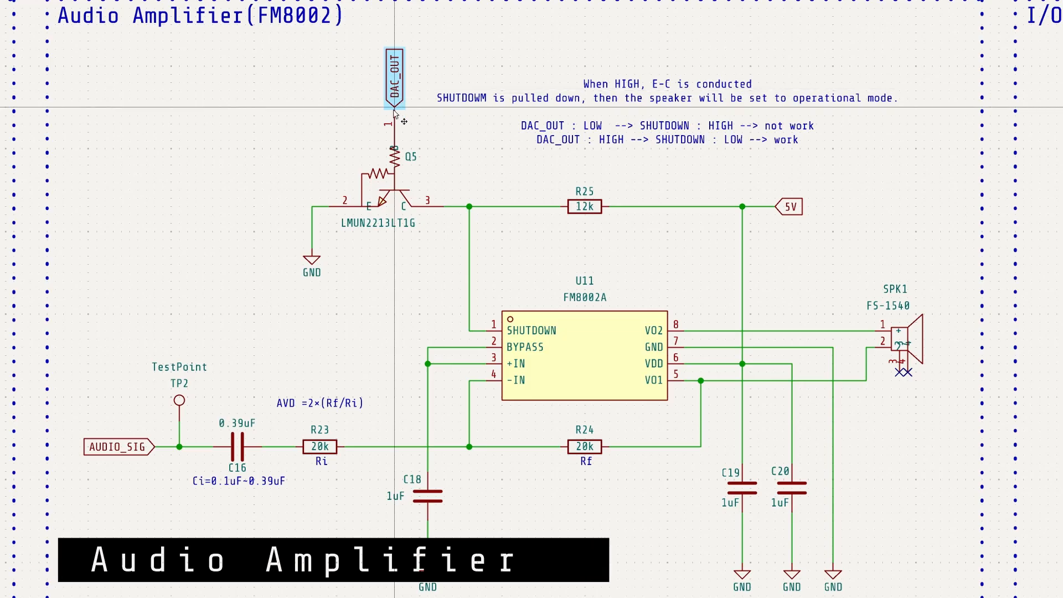
{"action": "left_click", "coordinate": [391, 204]}
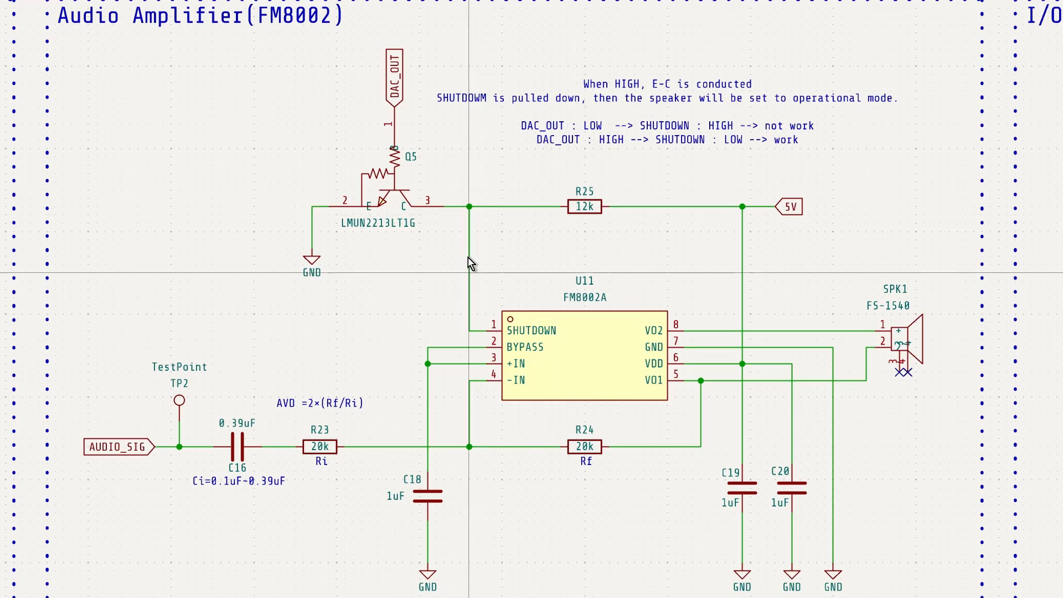
{"action": "mouse_move", "coordinate": [333, 210]}
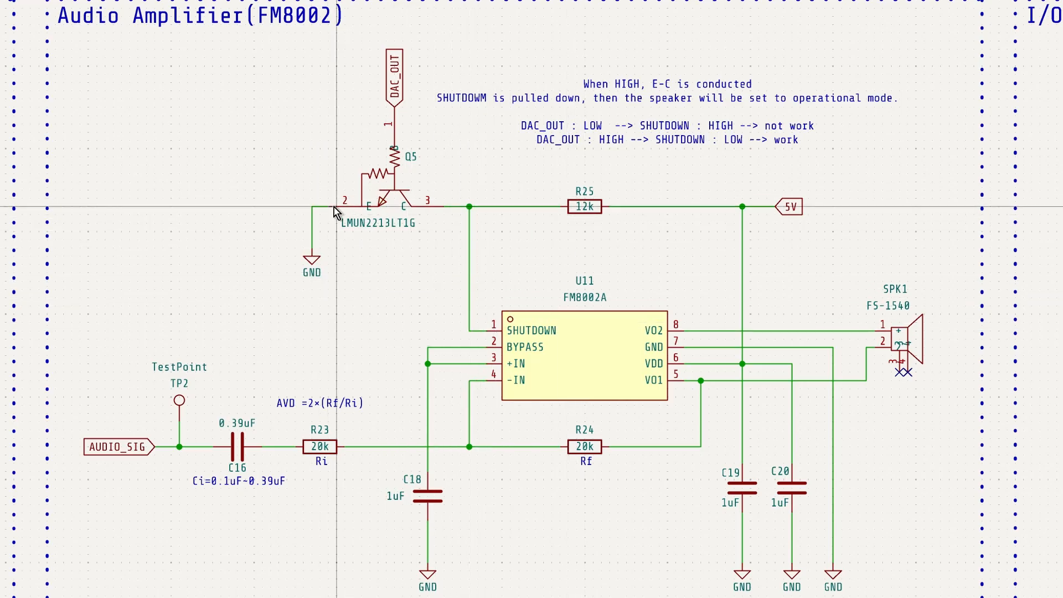
{"action": "mouse_move", "coordinate": [305, 274]}
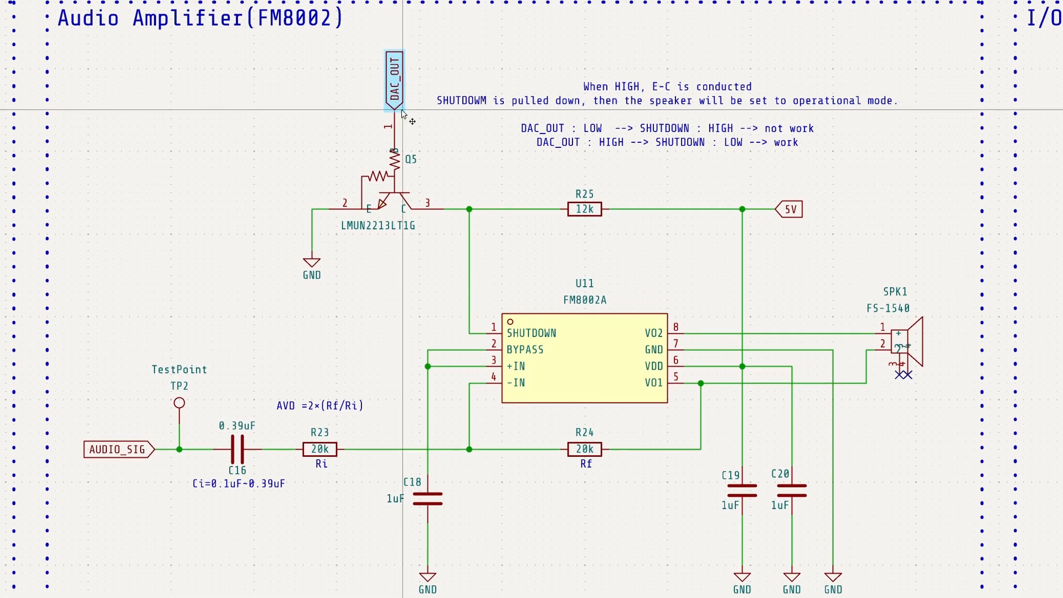
{"action": "left_click", "coordinate": [392, 183]}
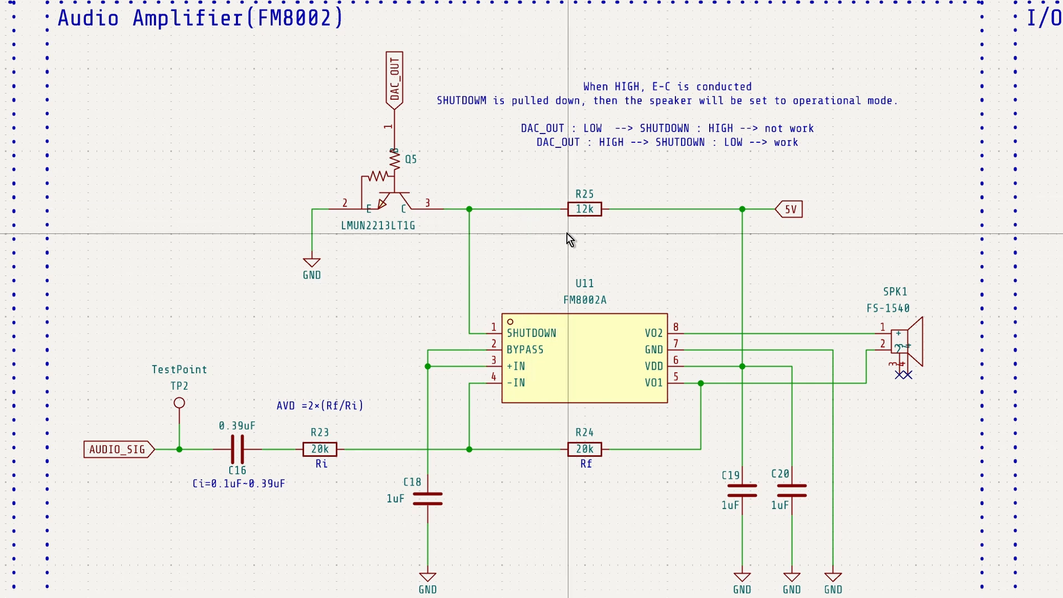
{"action": "mouse_move", "coordinate": [493, 256]}
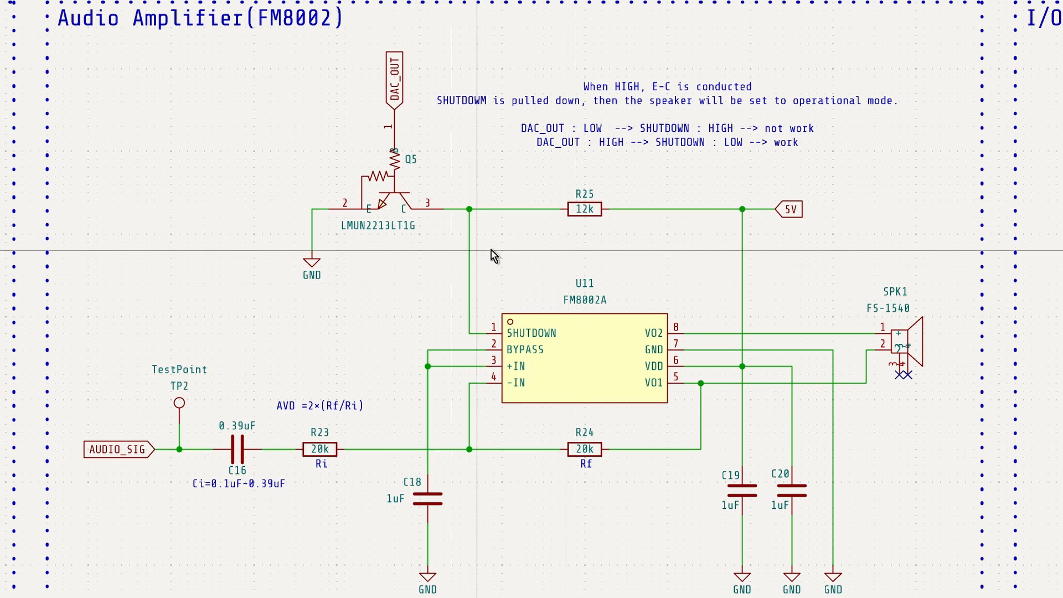
{"action": "left_click", "coordinate": [584, 209]}
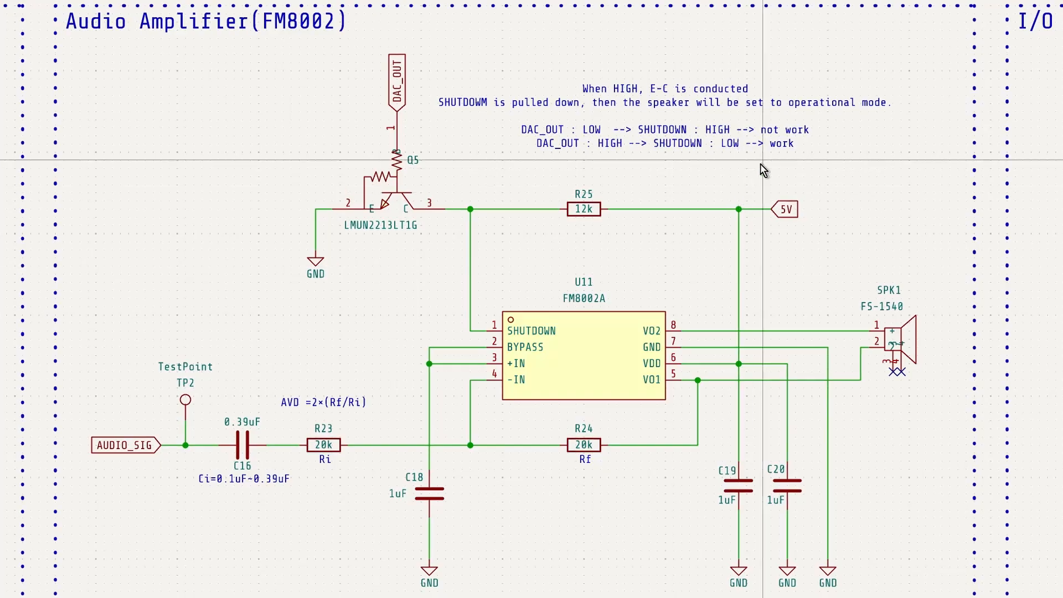
{"action": "mouse_move", "coordinate": [790, 160]}
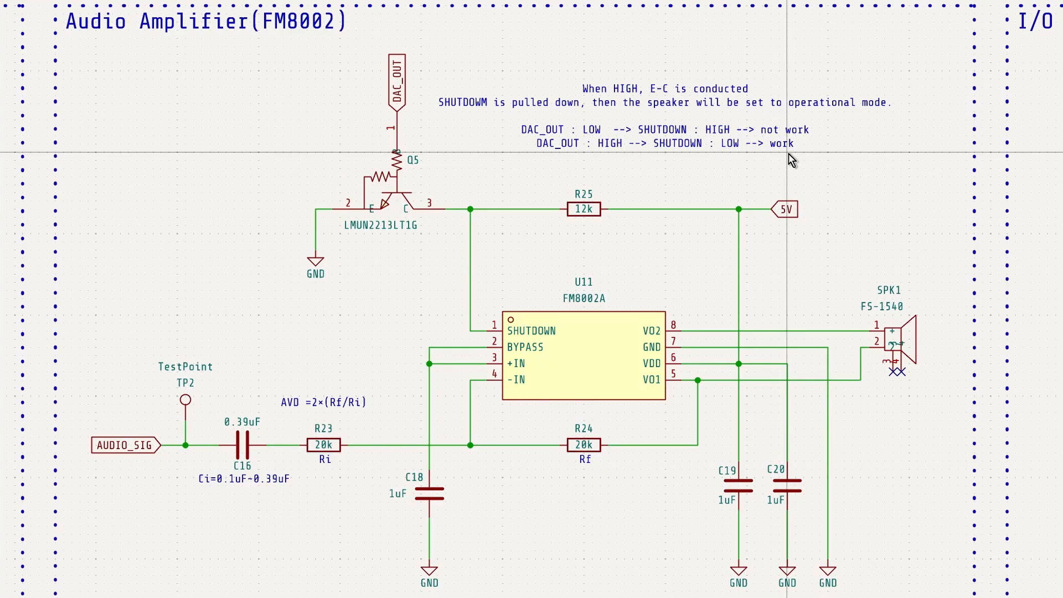
{"action": "scroll", "scroll_direction": "up", "scroll_amount": 3}
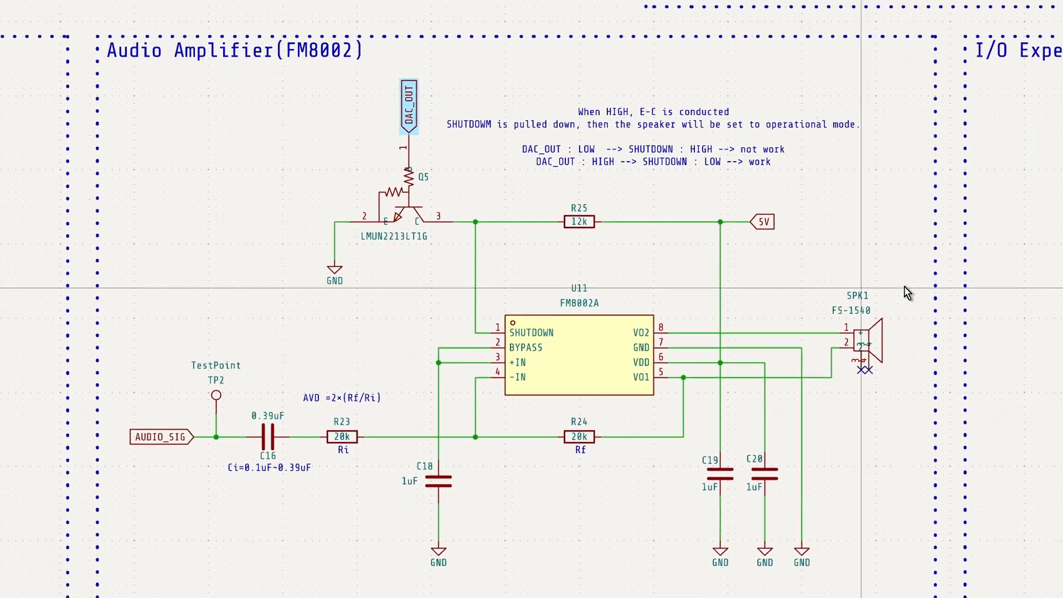
{"action": "scroll", "scroll_direction": "down", "scroll_amount": 3}
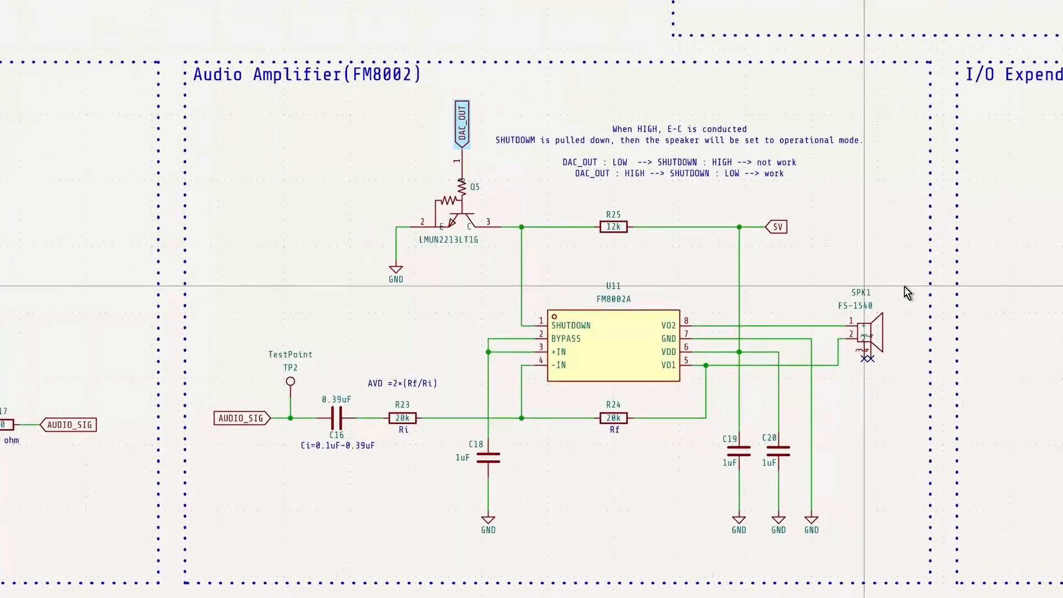
{"action": "scroll", "scroll_direction": "up", "scroll_amount": 3}
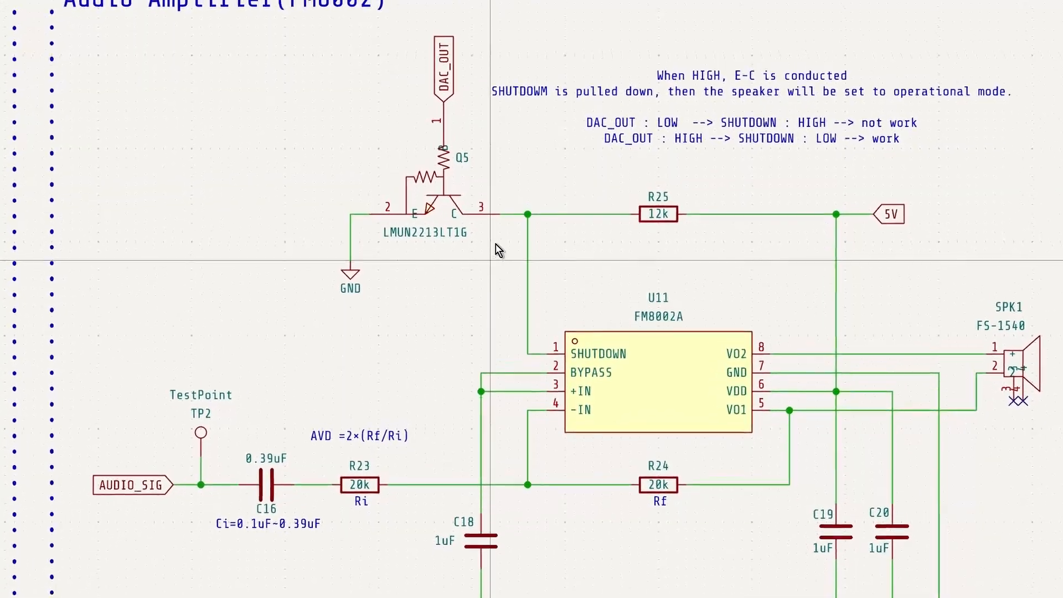
{"action": "scroll", "scroll_direction": "down", "scroll_amount": 3}
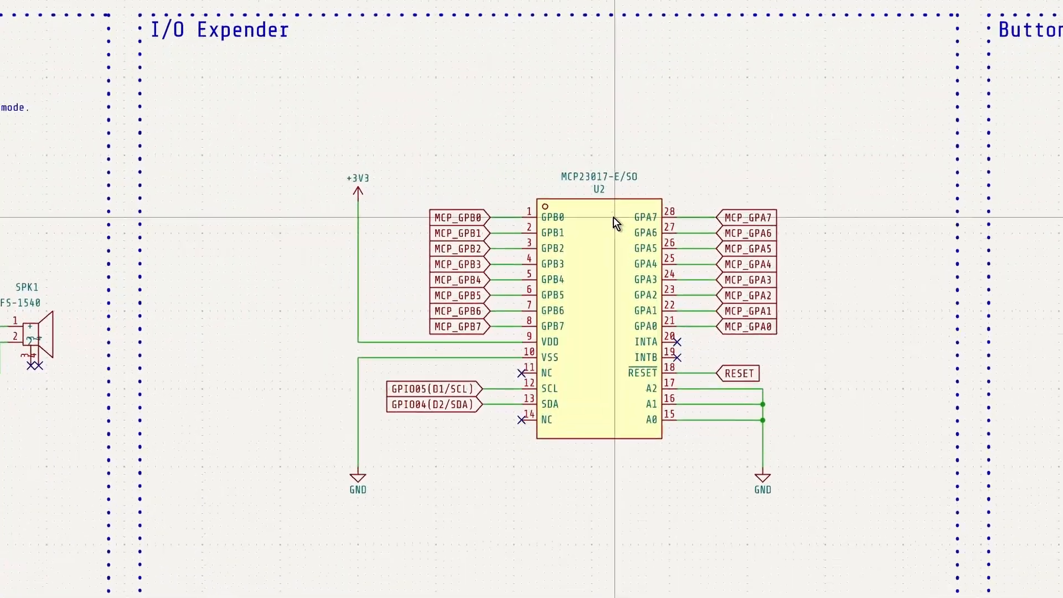
Zoom onto U2 MCP23017 and pick out its MCP_GPB0 and MCP_GPB6 net labels
{"action": "scroll", "scroll_direction": "down", "scroll_amount": 3}
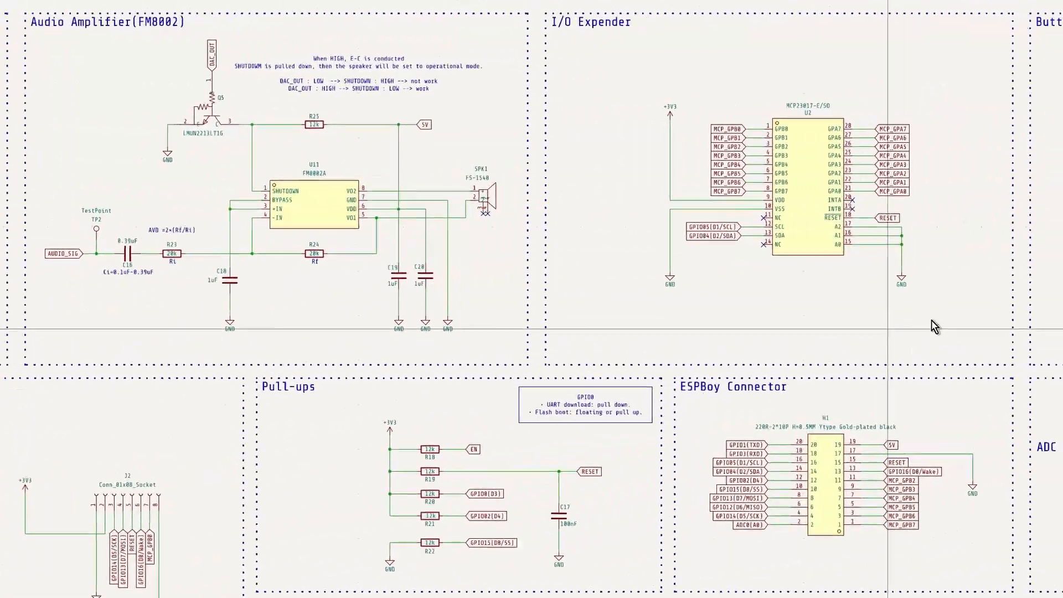
{"action": "scroll", "scroll_direction": "up", "scroll_amount": 3}
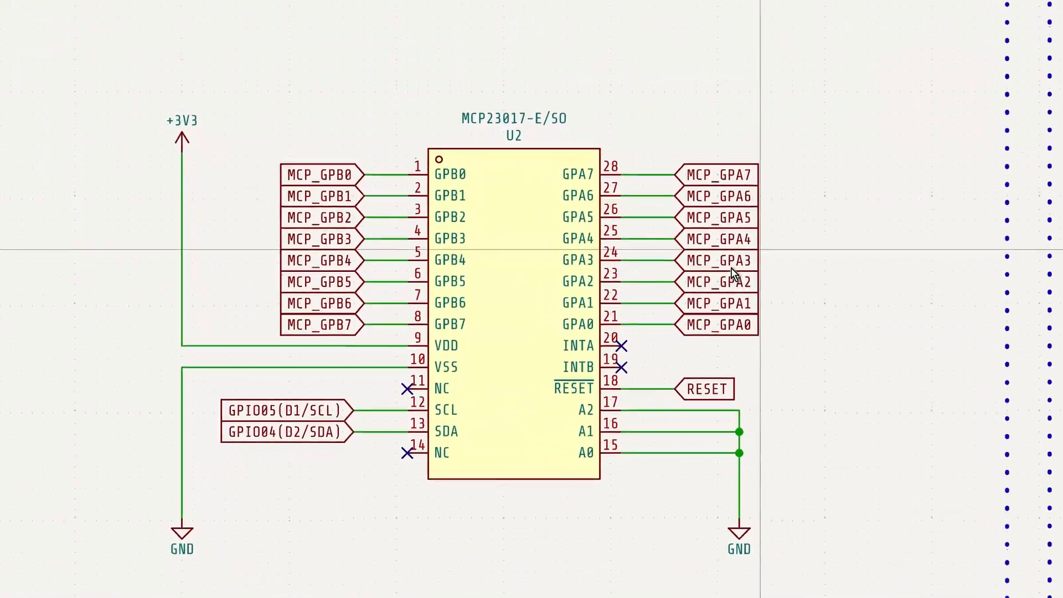
{"action": "left_click", "coordinate": [515, 117]}
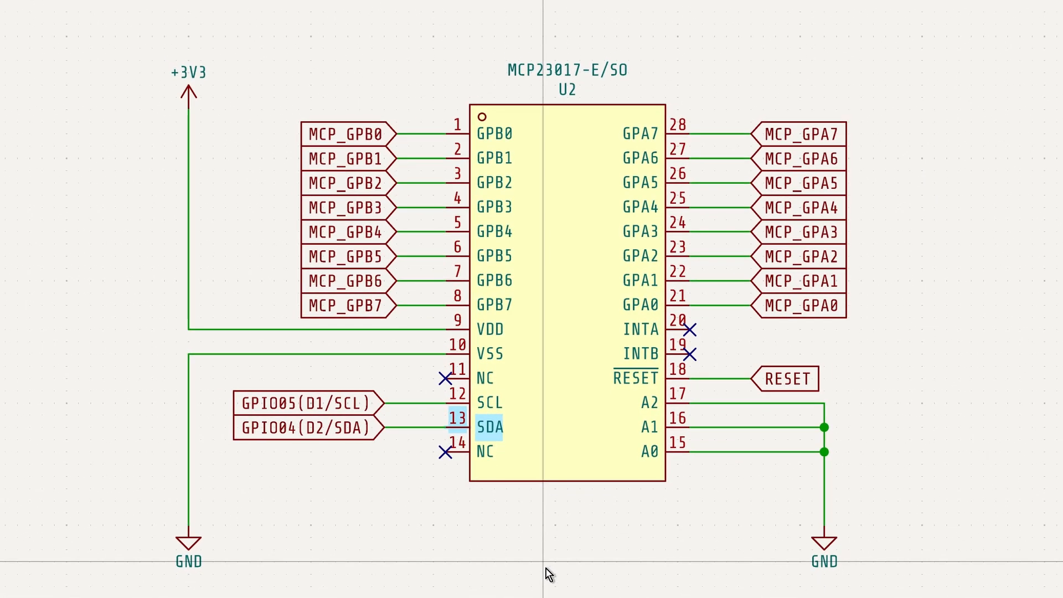
{"action": "left_click", "coordinate": [346, 134]}
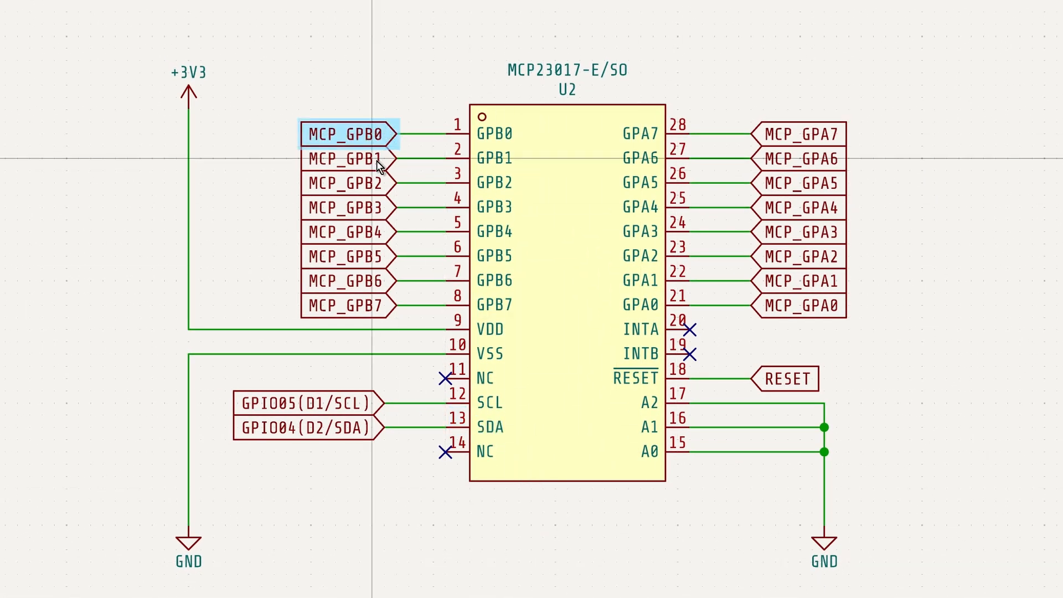
{"action": "left_click", "coordinate": [346, 280]}
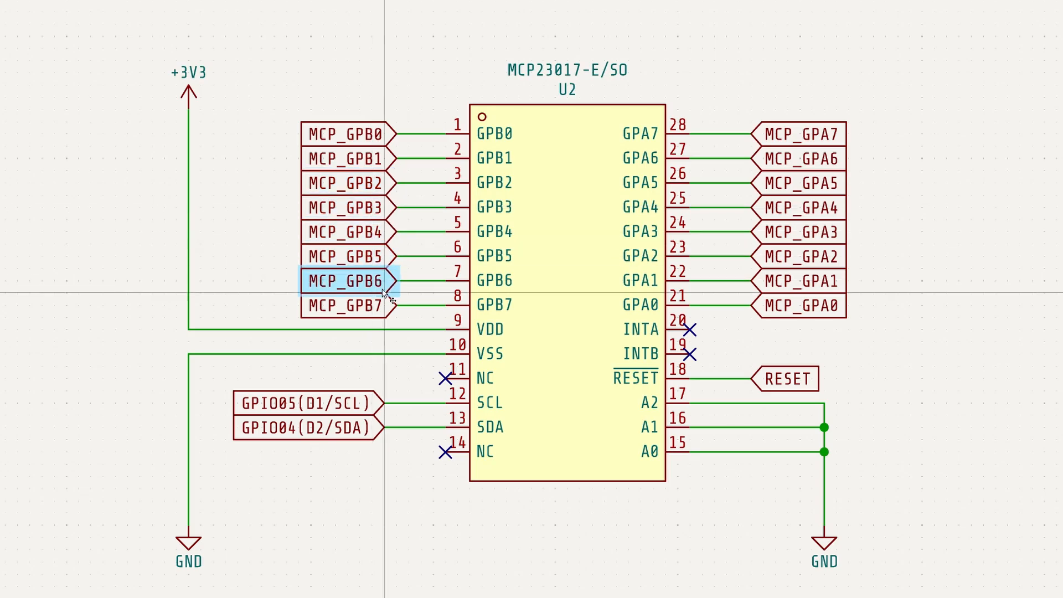
Select the MCP4725 DAC part, then return to the Audio Amplifier where DAC_OUT drives Q5
{"action": "scroll", "scroll_direction": "down", "scroll_amount": 3}
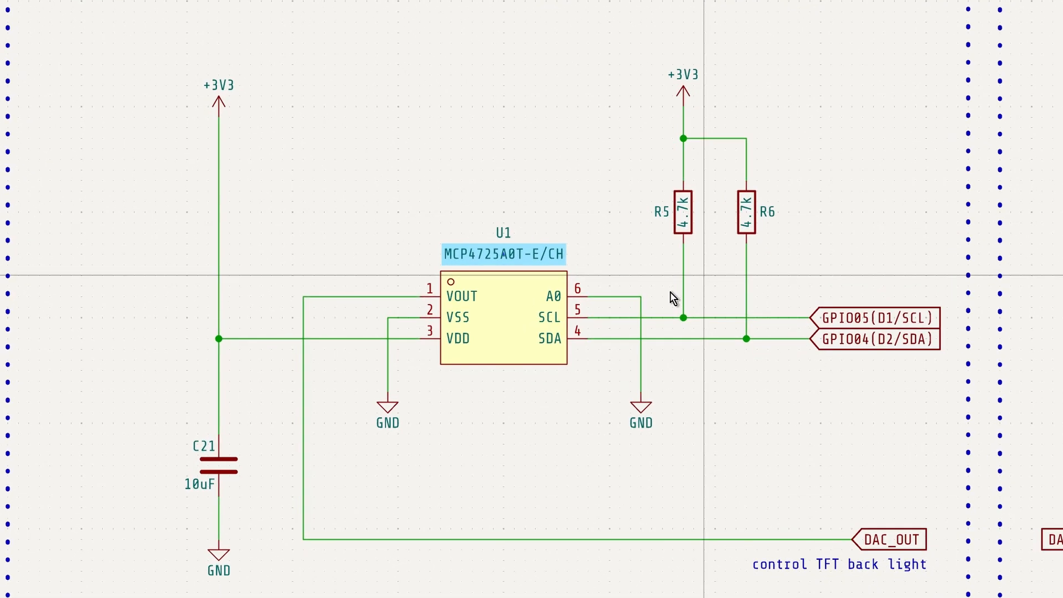
{"action": "left_click", "coordinate": [503, 315]}
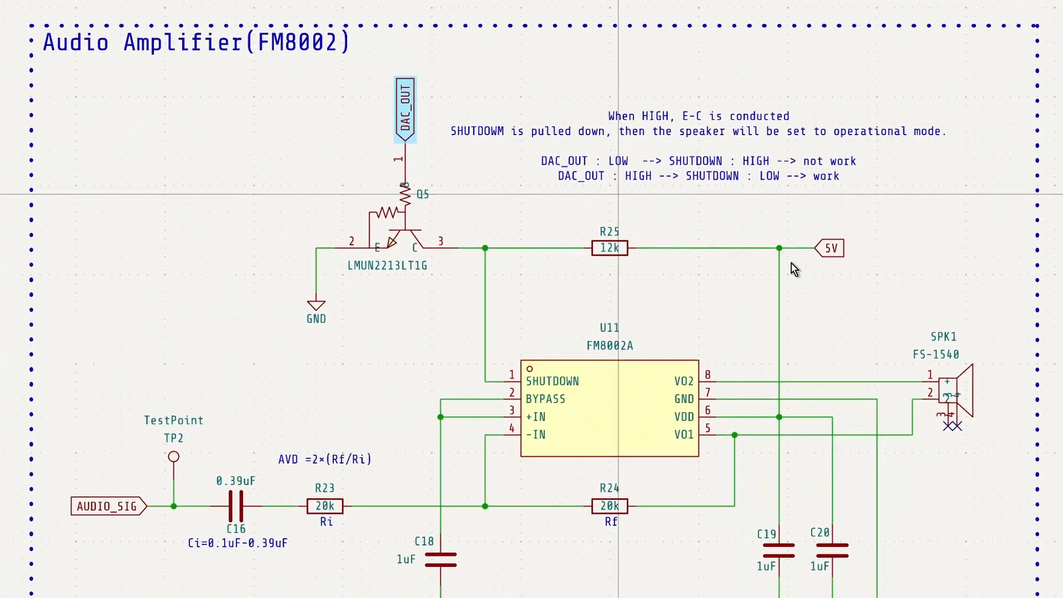
{"action": "scroll", "scroll_direction": "down", "scroll_amount": 3}
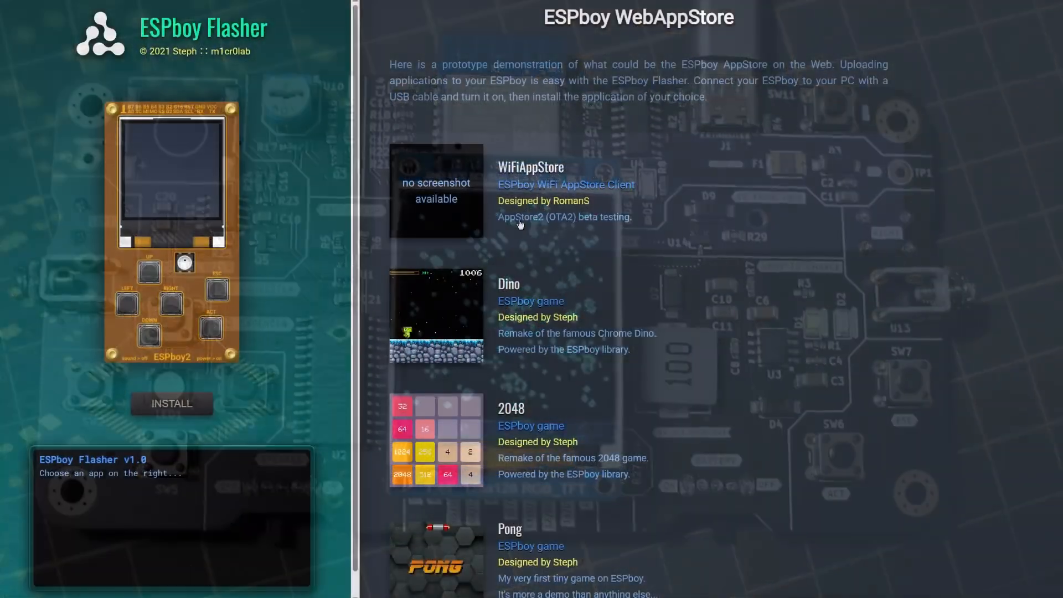
Choose Dino, start its install and connect to the ESPboy's USB Serial COM port
{"action": "scroll", "scroll_direction": "down", "scroll_amount": 3}
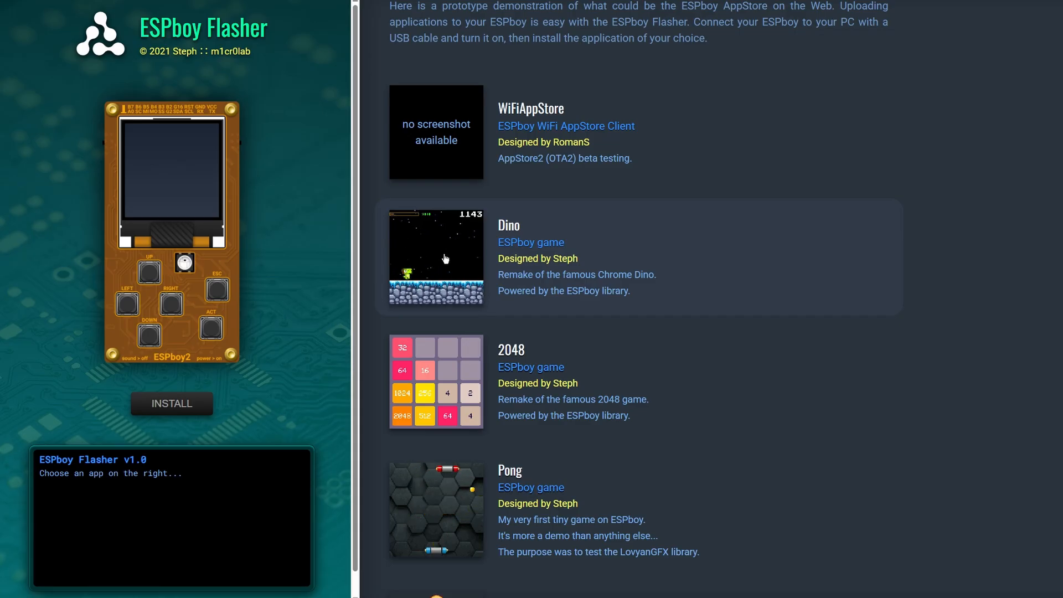
{"action": "left_click", "coordinate": [172, 403]}
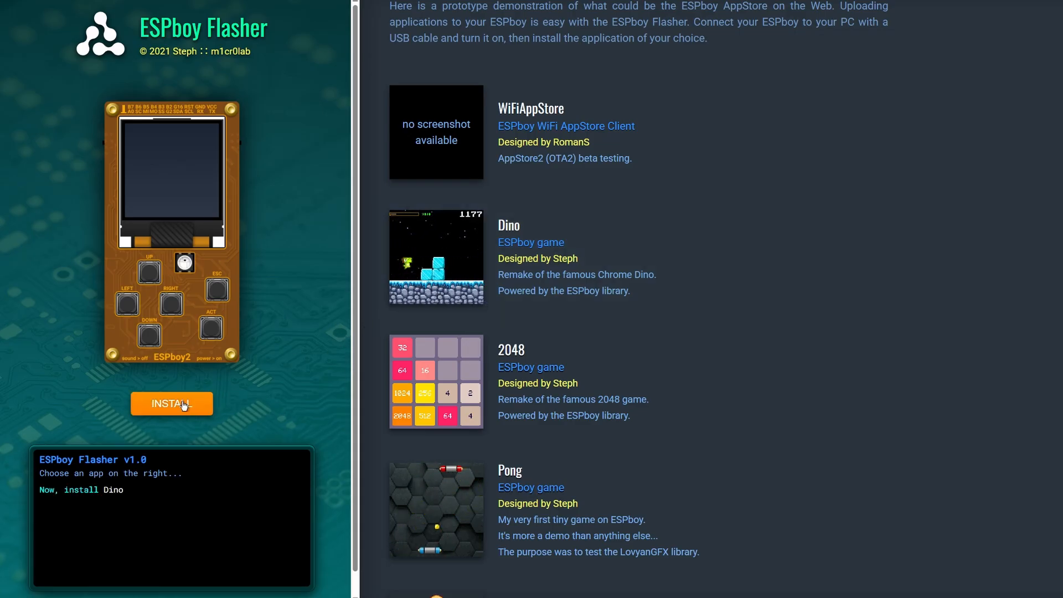
{"action": "left_click", "coordinate": [172, 403]}
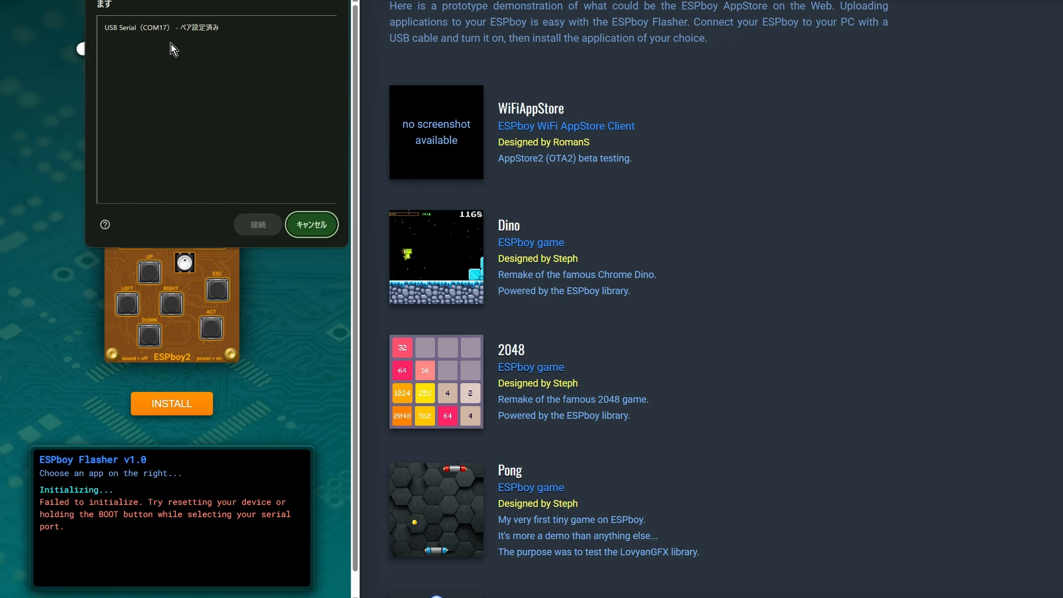
{"action": "left_click", "coordinate": [311, 224]}
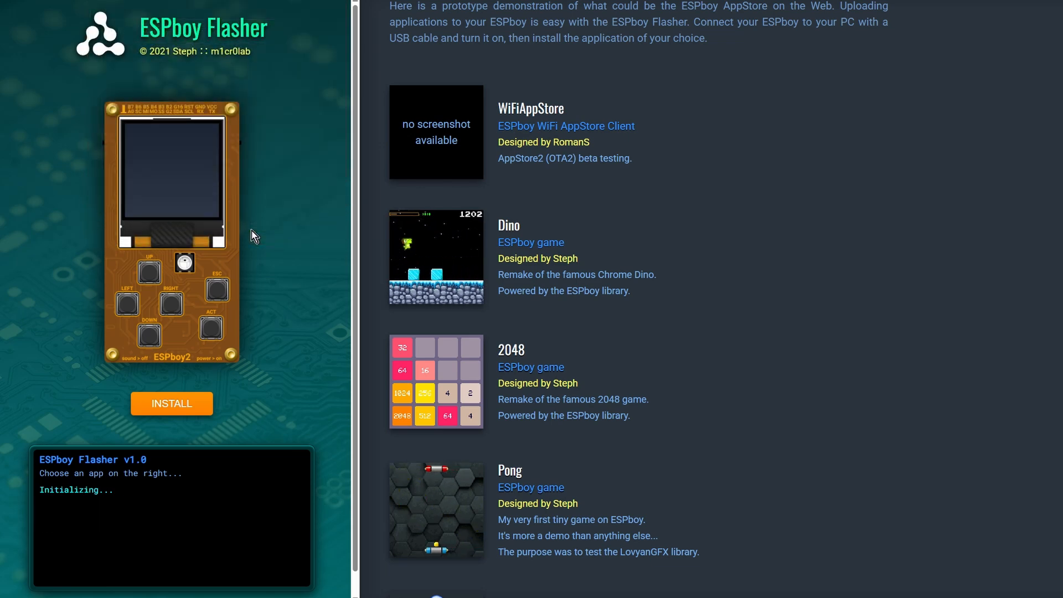
{"action": "left_click", "coordinate": [171, 403]}
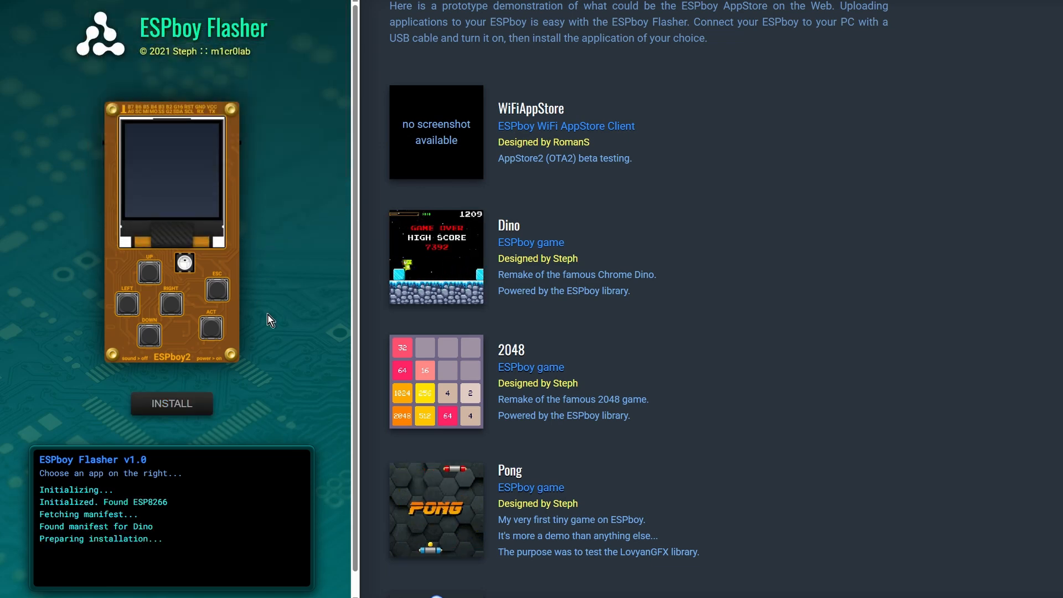